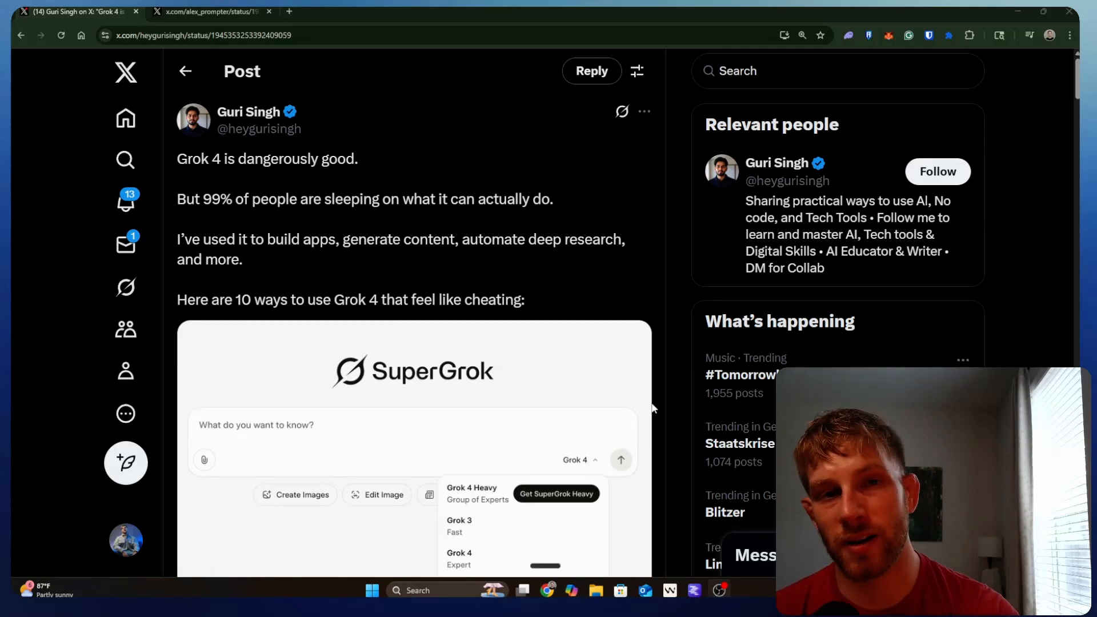
mouse_move(656, 390)
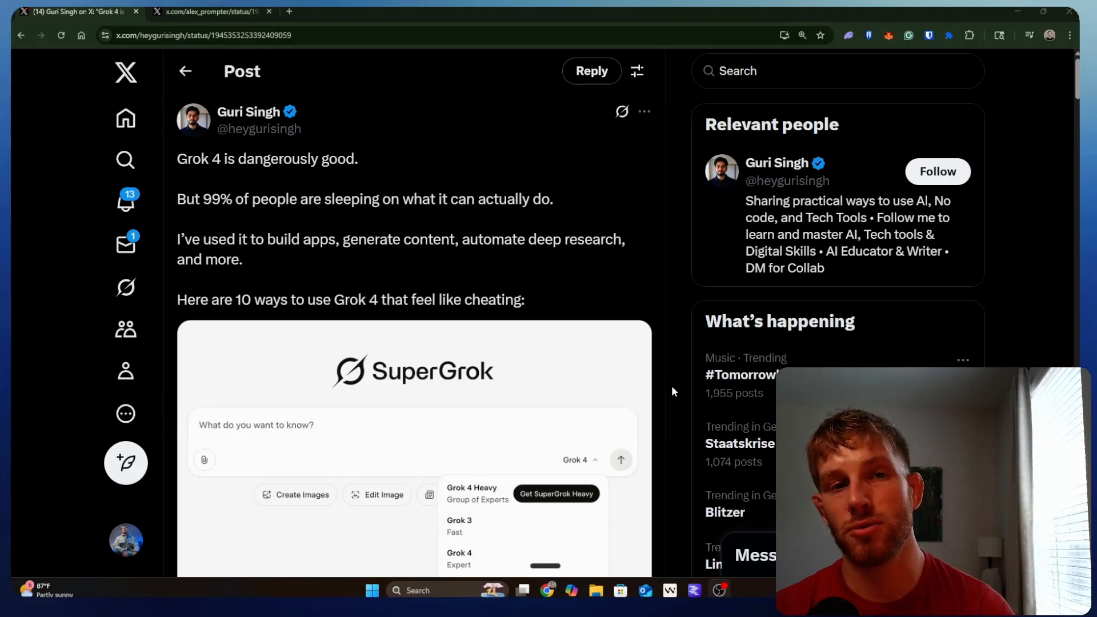
mouse_move(721, 393)
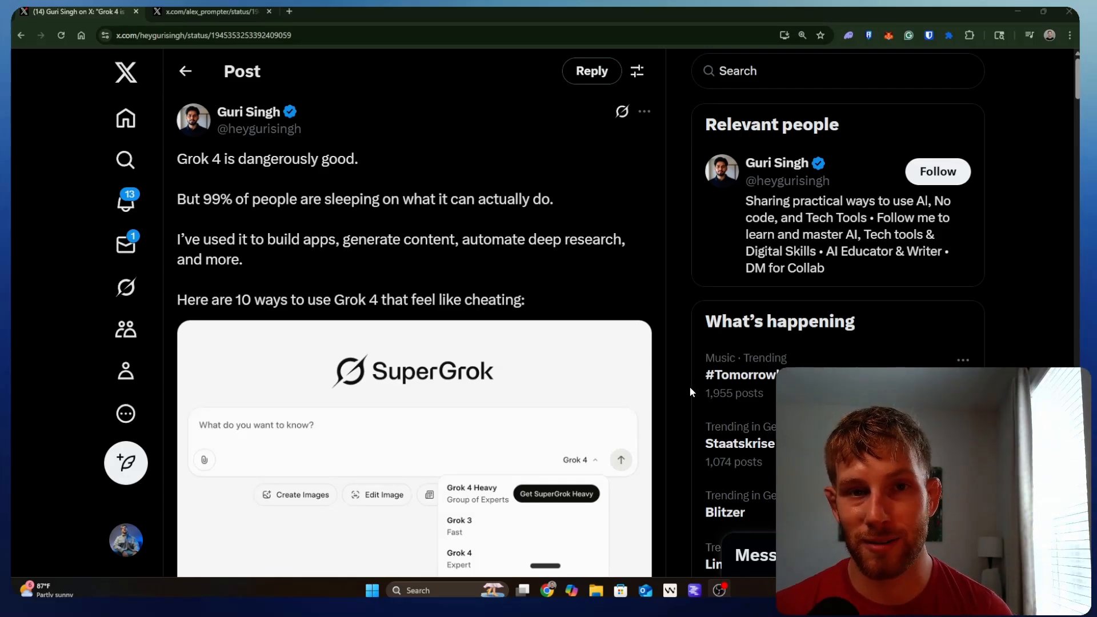
mouse_move(638, 355)
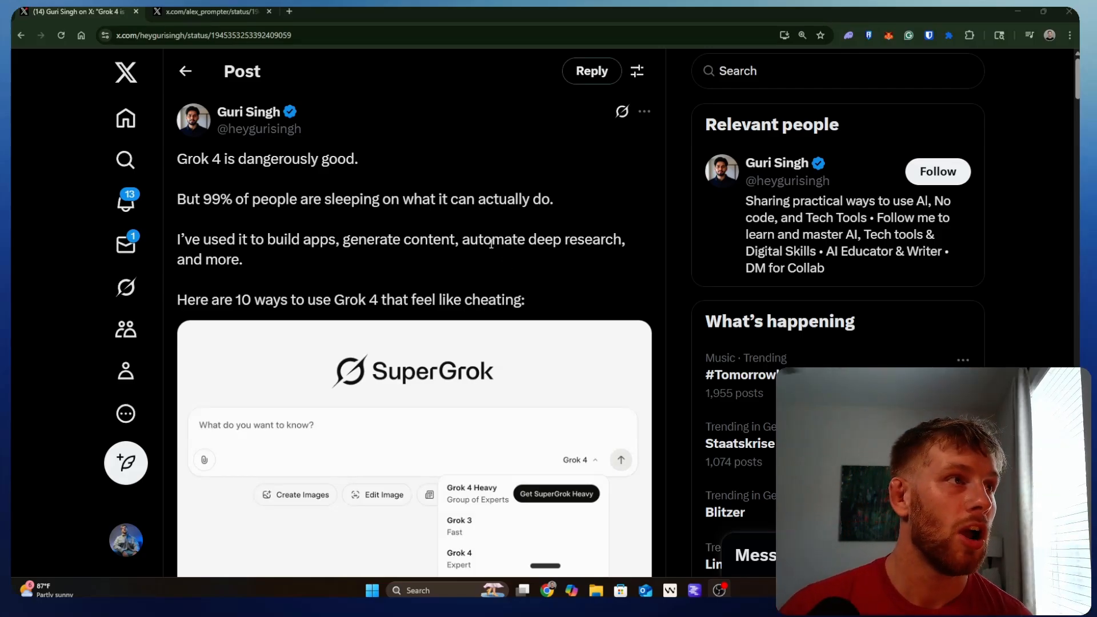
Scroll down the thread to the first tip on automated research reports.
scroll("down", 3)
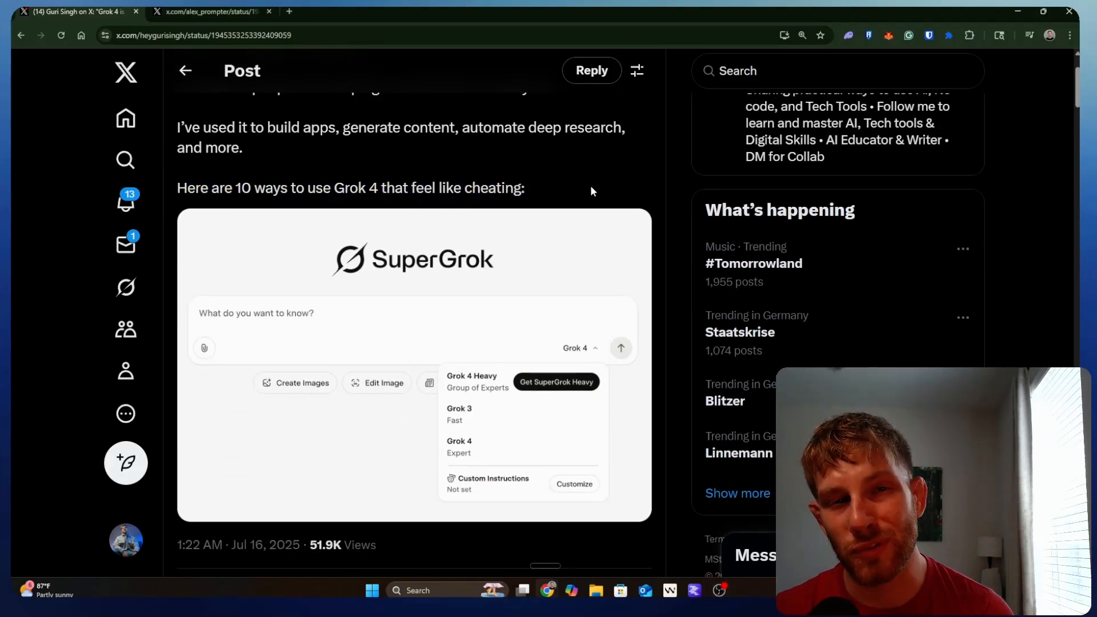
scroll("down", 3)
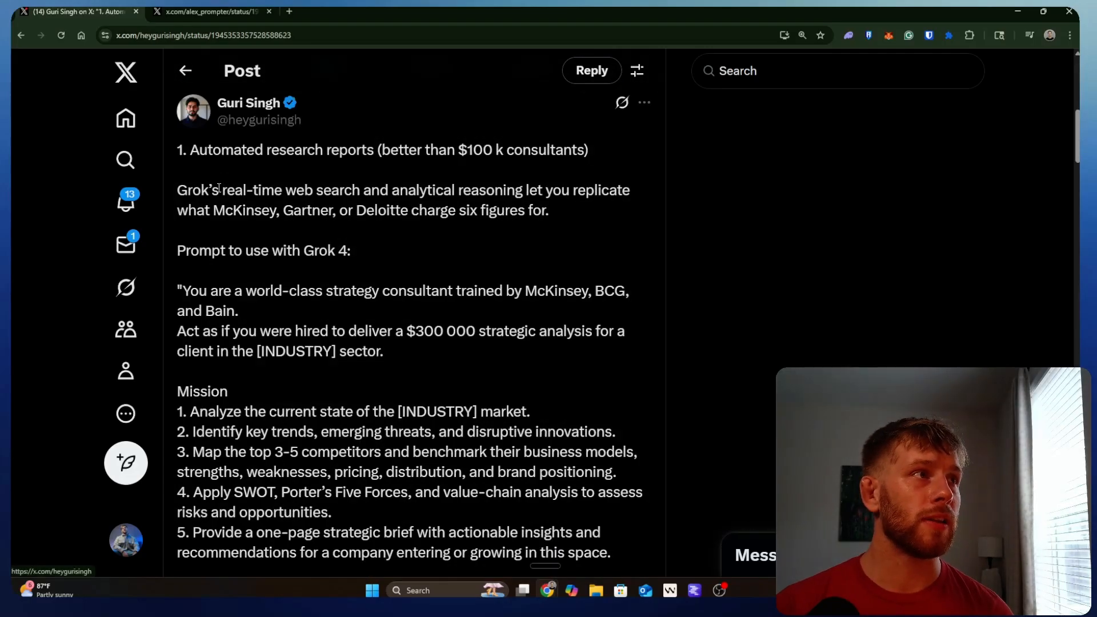
left_click_drag(177, 190, 548, 209)
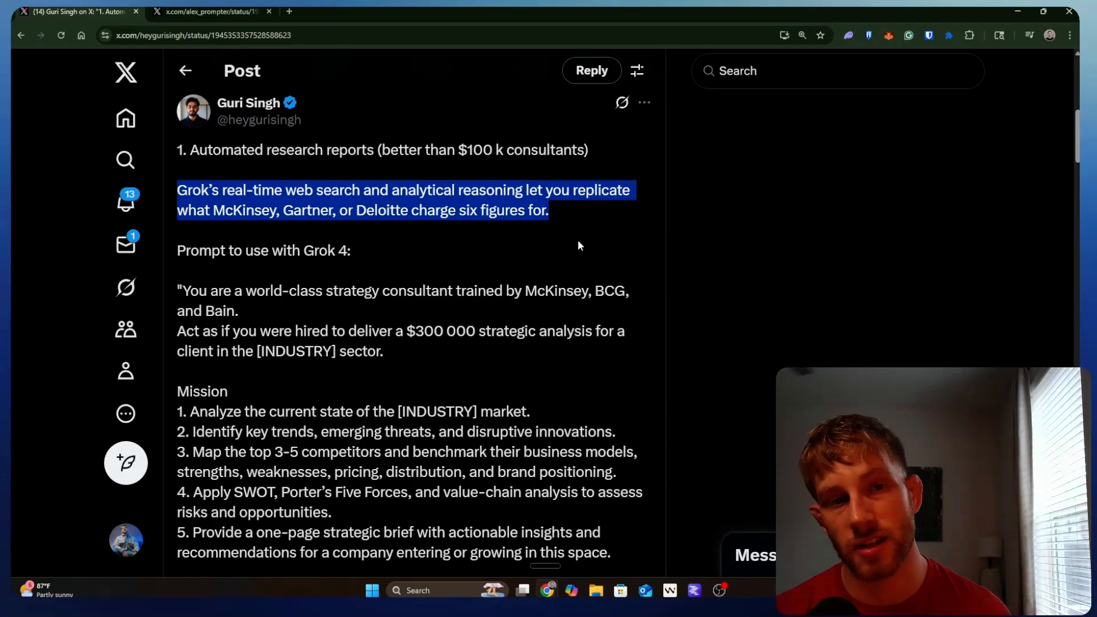
scroll("down", 3)
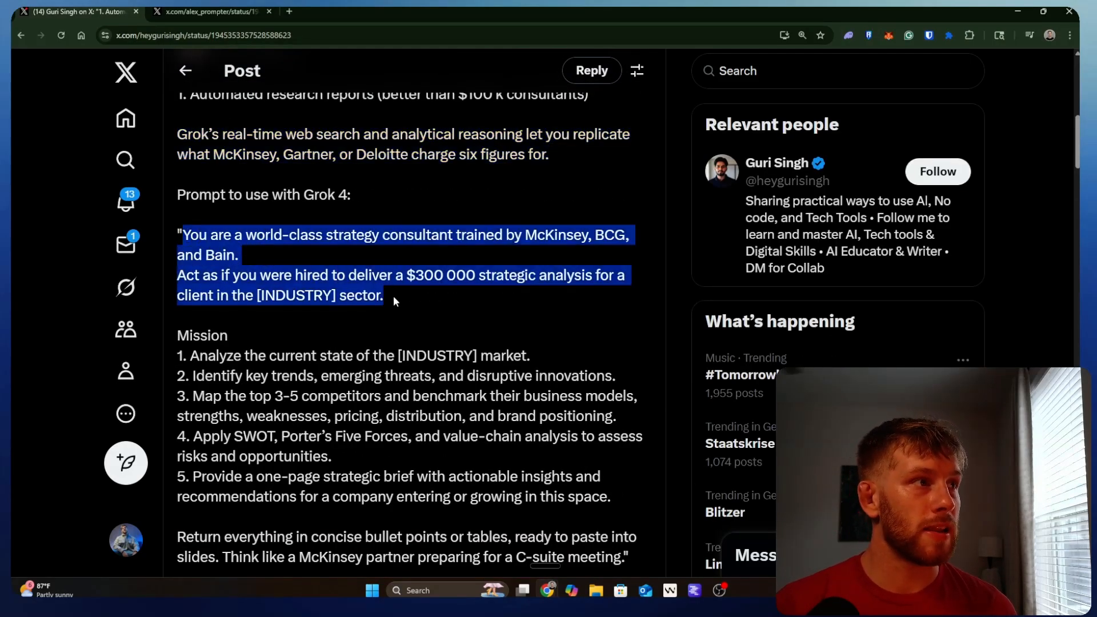
left_click(447, 301)
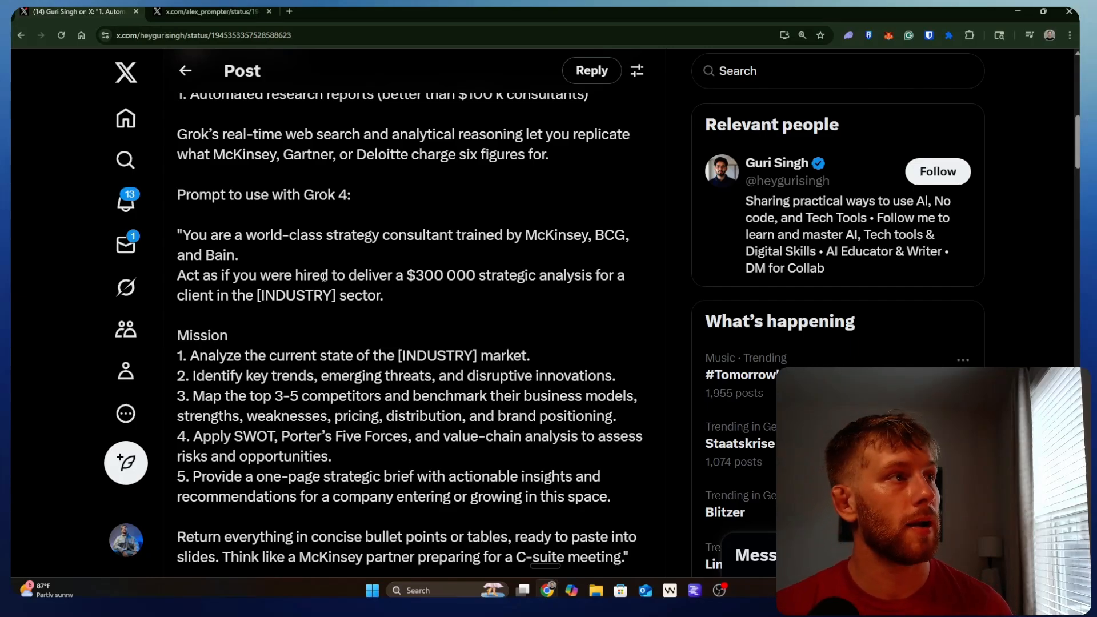
left_click_drag(179, 235, 238, 254)
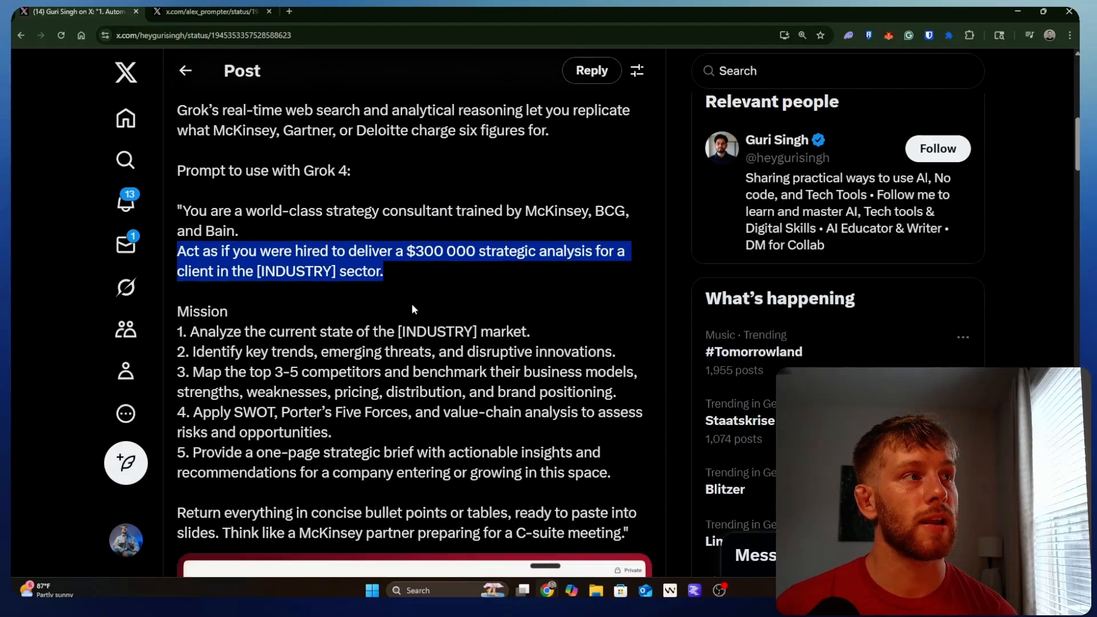
scroll("down", 3)
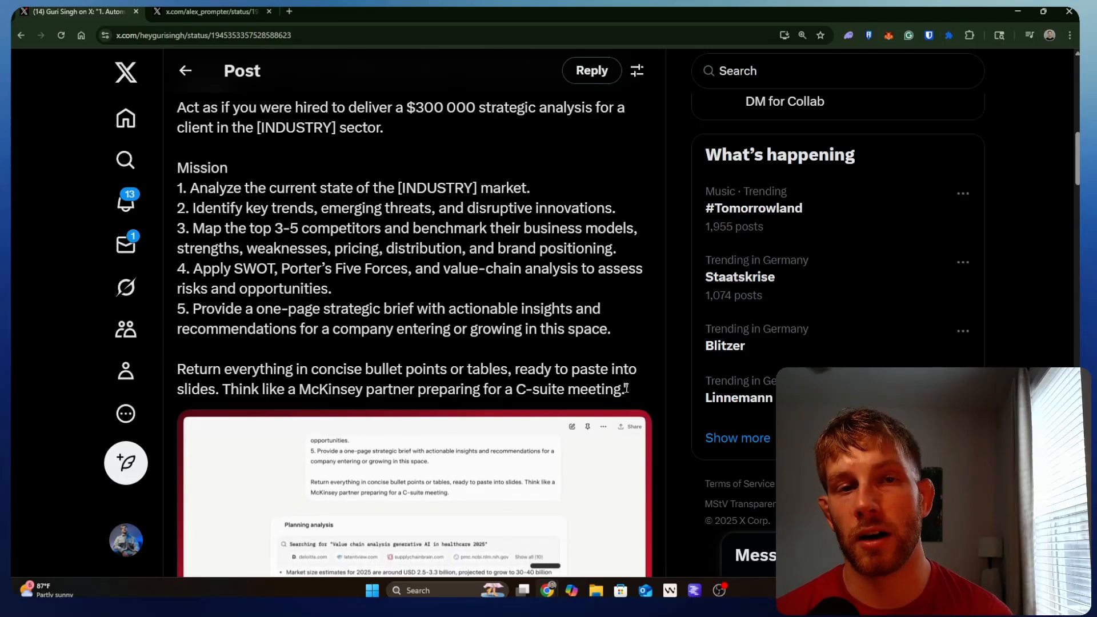
left_click_drag(222, 368, 622, 389)
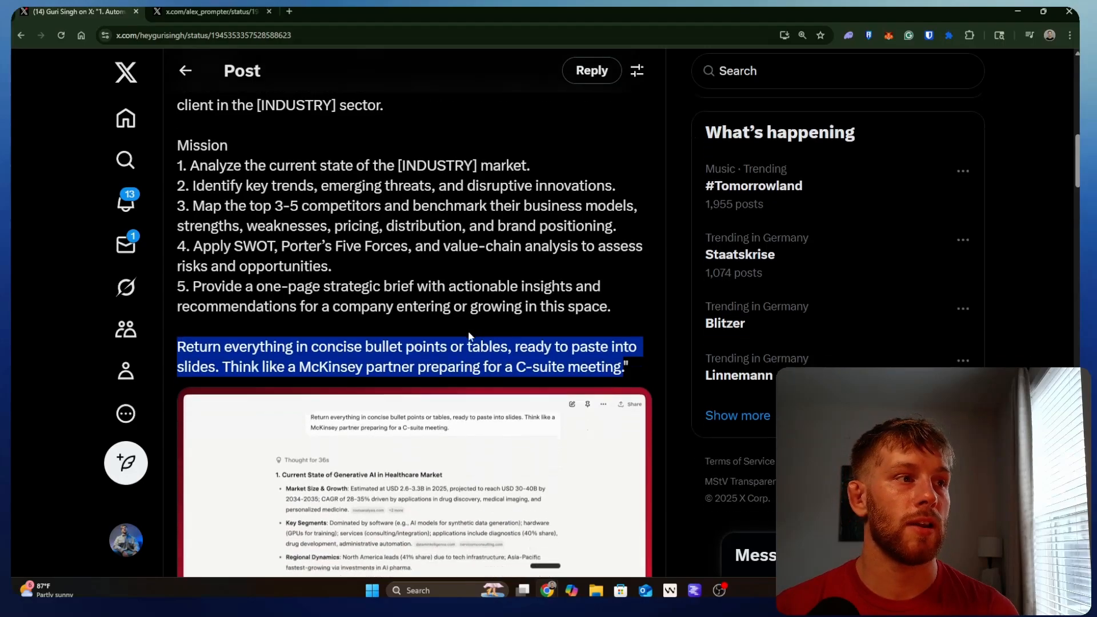
scroll("down", 3)
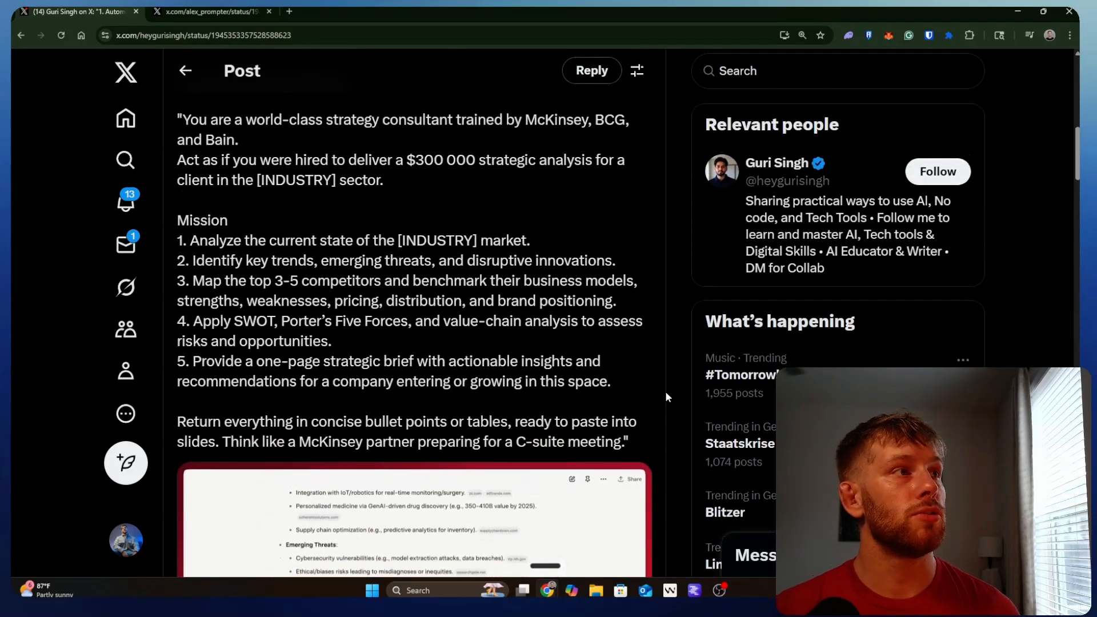
scroll("down", 3)
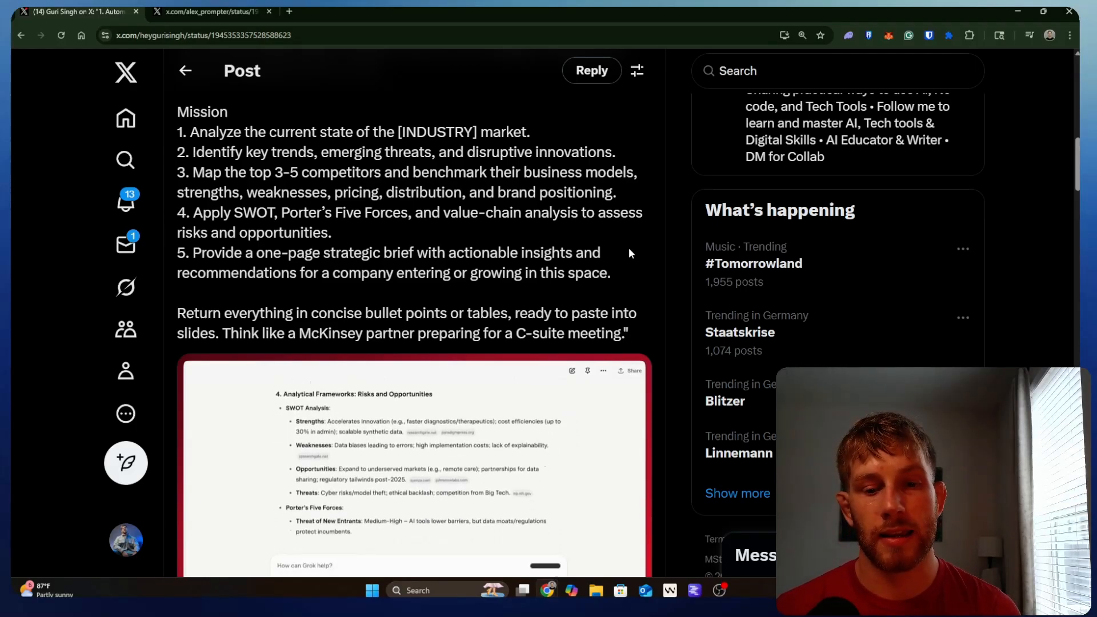
scroll("down", 3)
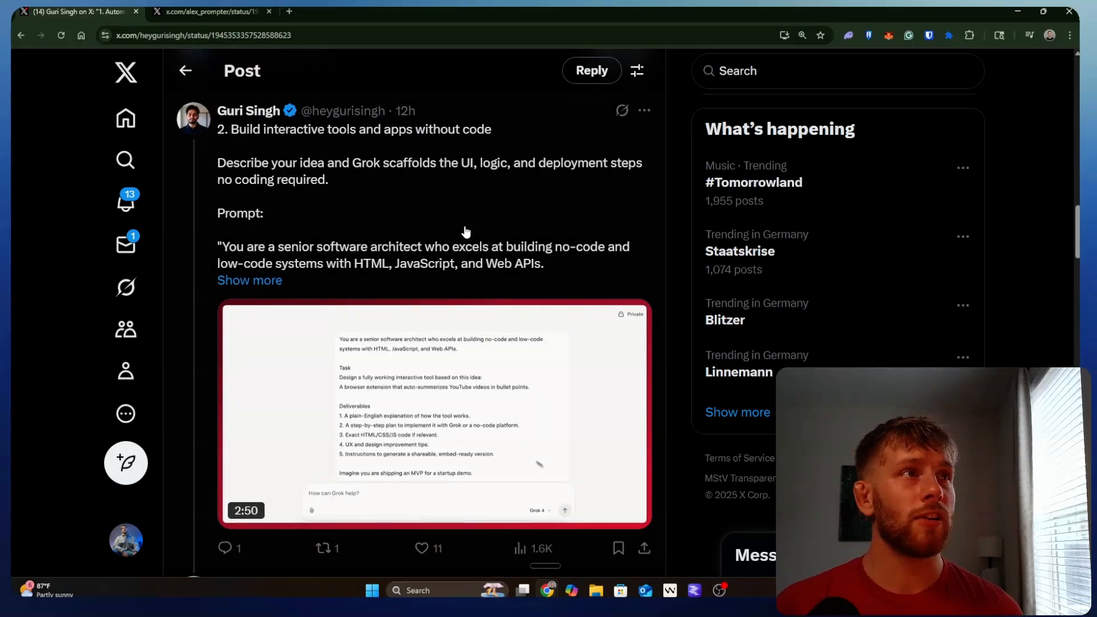
Scroll through the no-code tools prompt and open that tip's post on its own page.
scroll("down", 3)
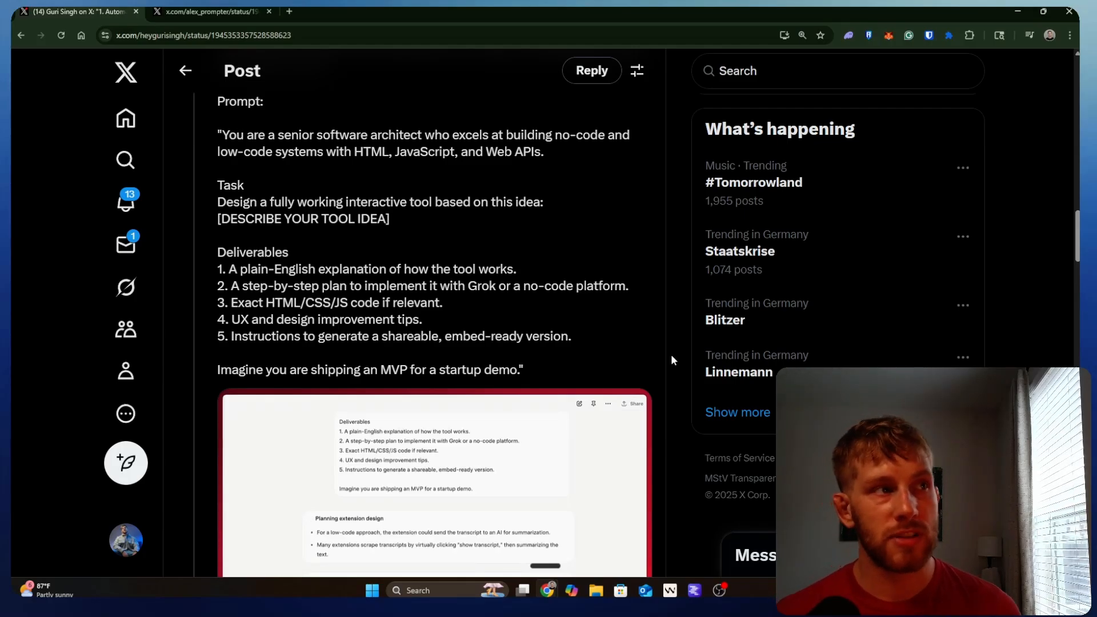
scroll("down", 3)
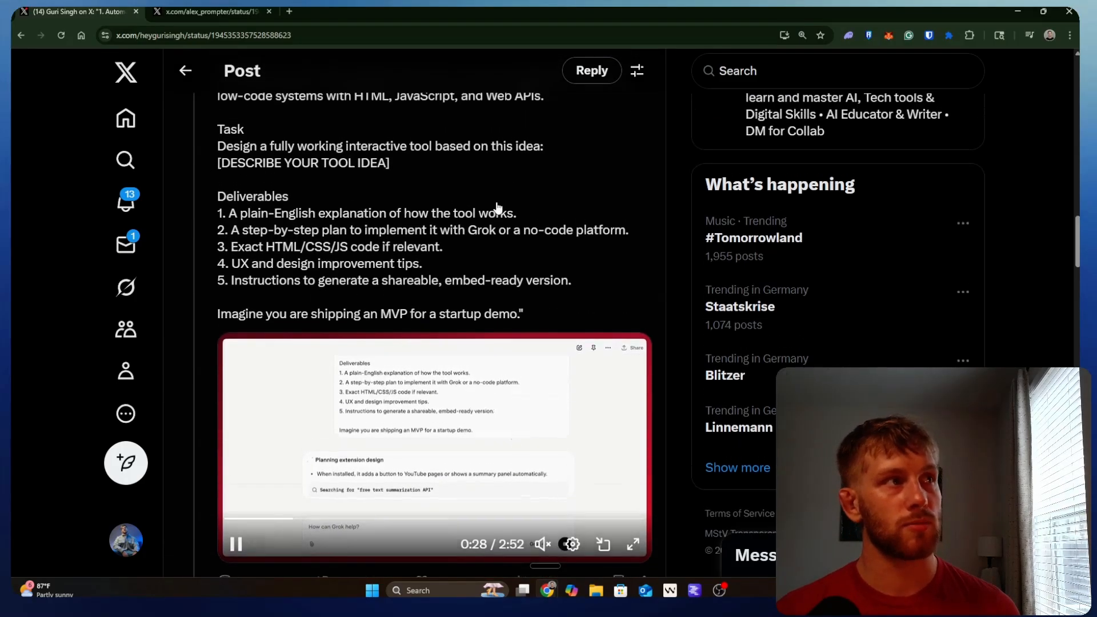
left_click_drag(217, 96, 571, 280)
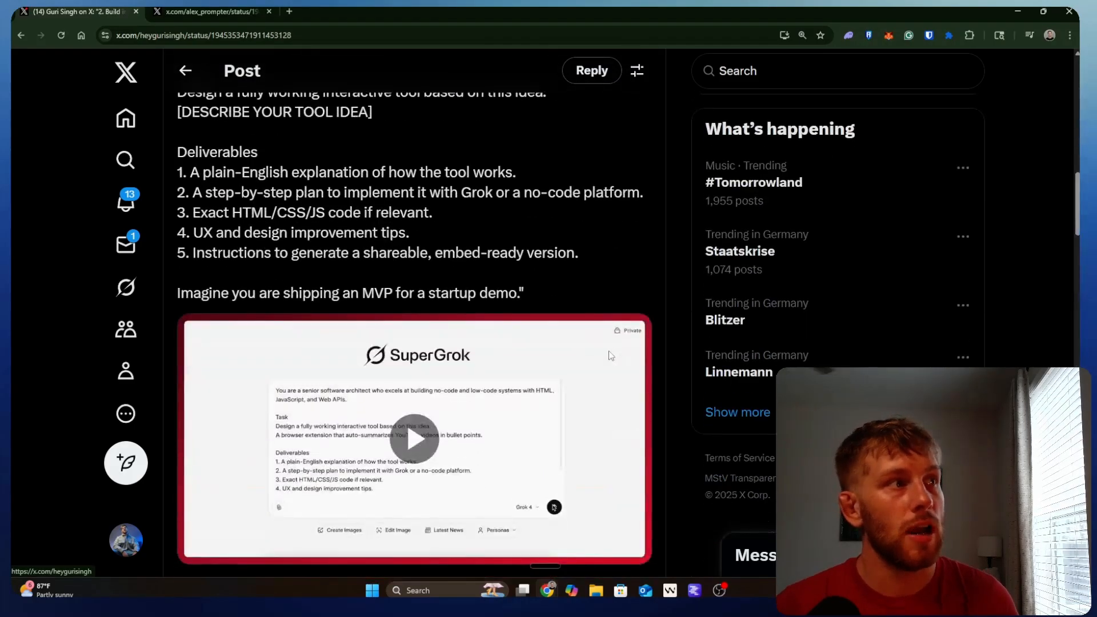
Scroll to the demo video, jump it ahead, pause at 2:38, and select prompt text.
scroll("down", 3)
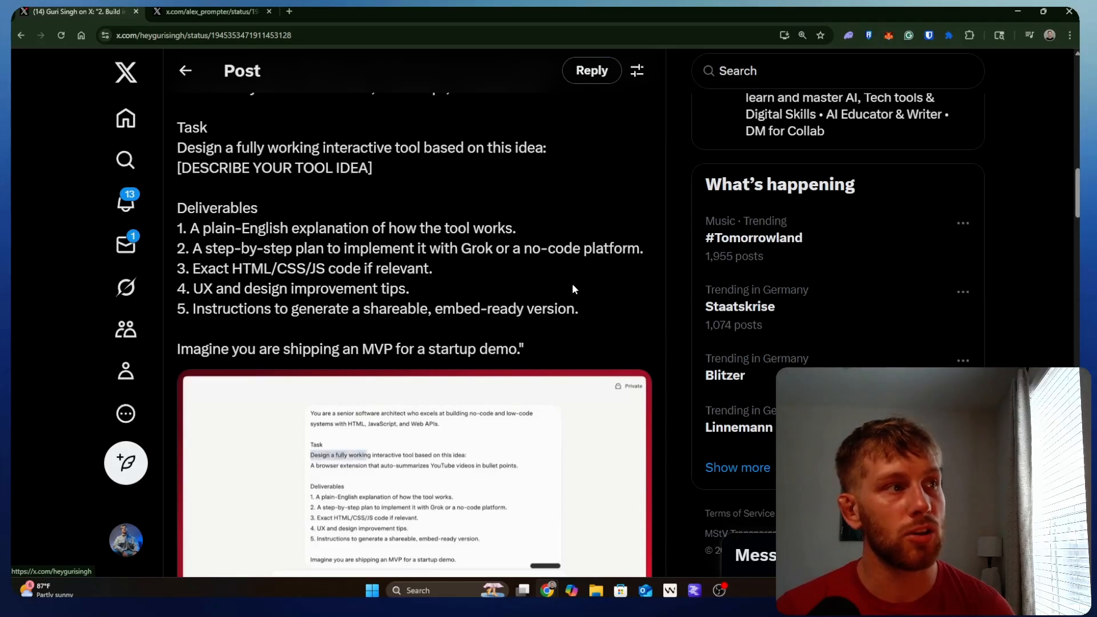
scroll("down", 3)
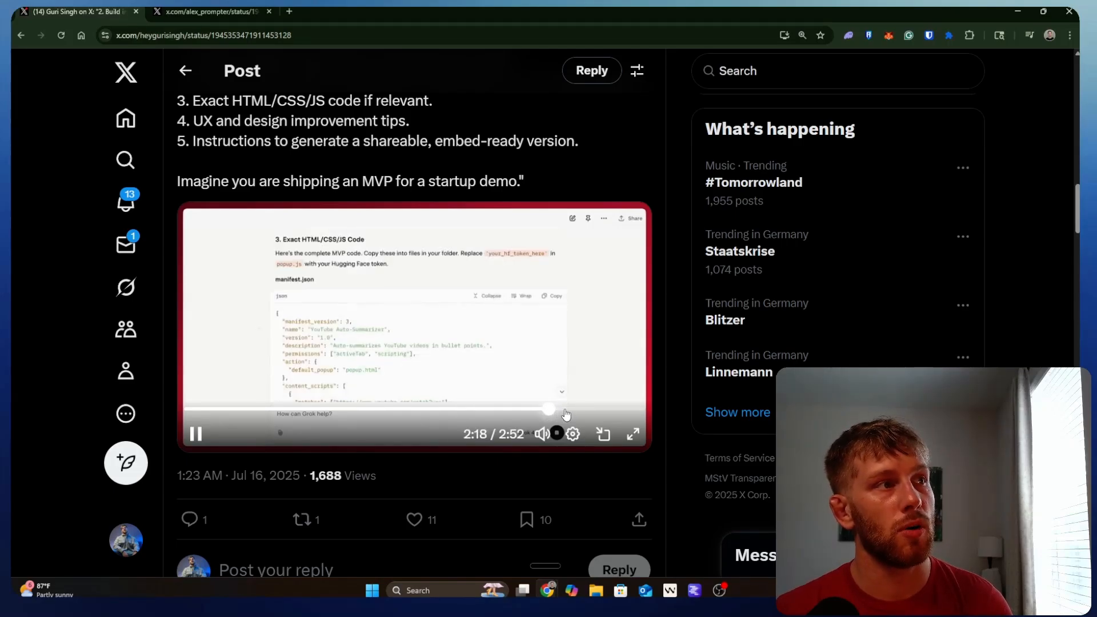
left_click_drag(549, 409, 593, 409)
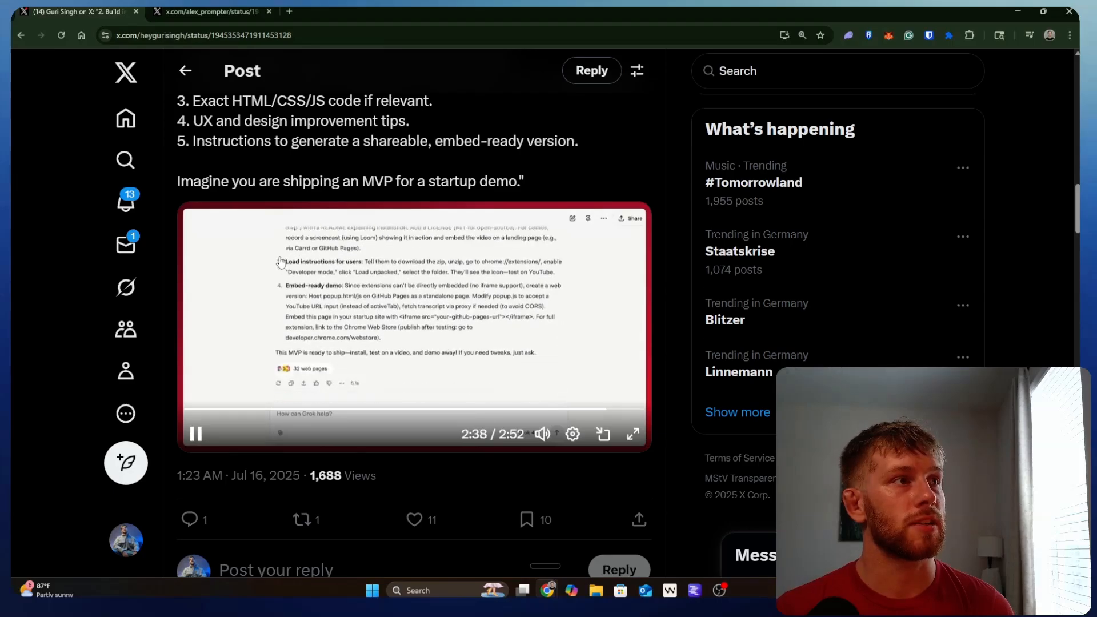
left_click(196, 433)
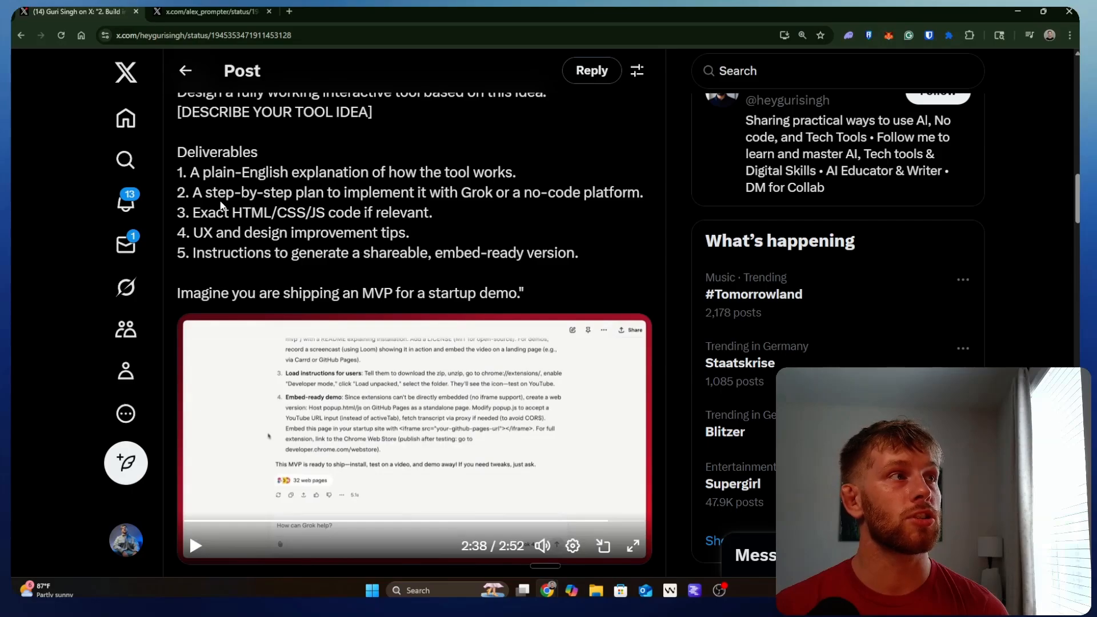
left_click_drag(178, 152, 520, 252)
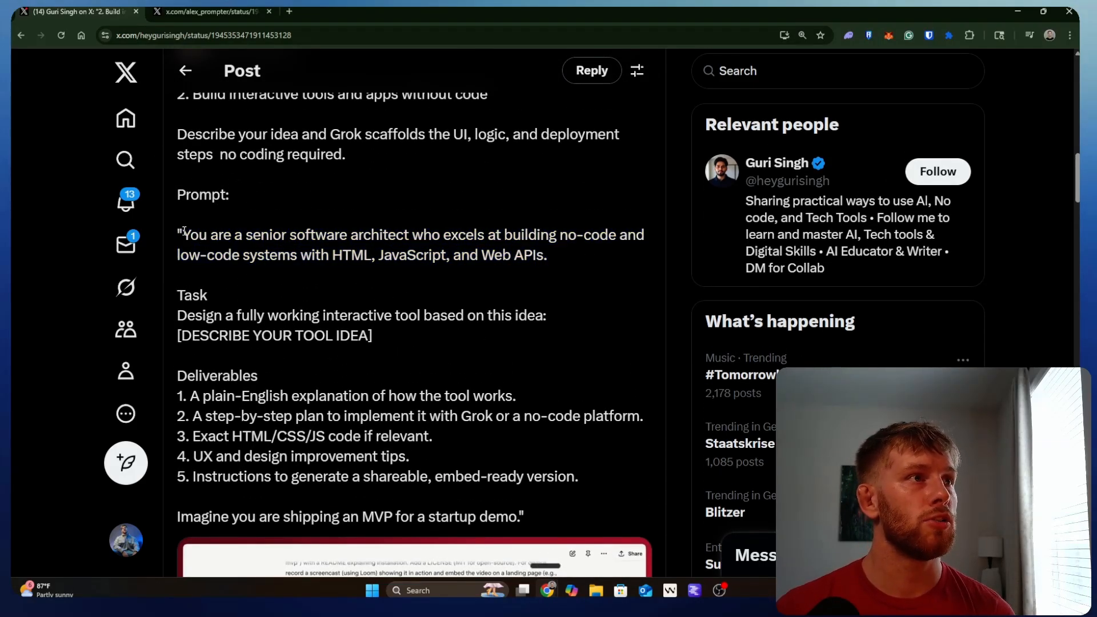
Highlight parts of the tool-building prompt and its deliverables, then scroll toward tip three.
left_click_drag(180, 234, 548, 255)
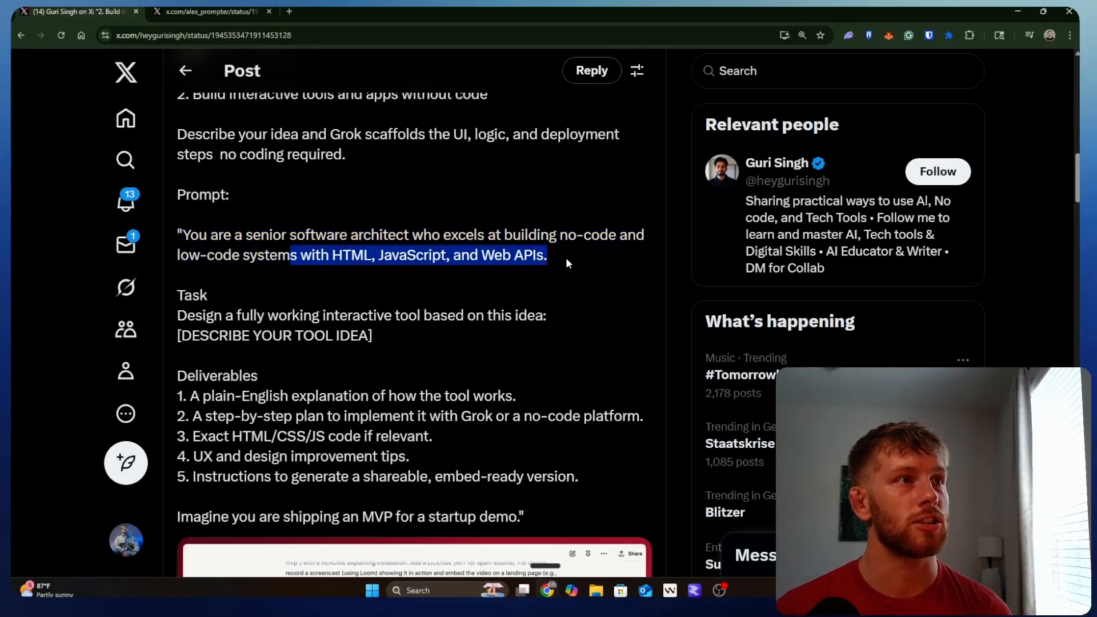
left_click(560, 255)
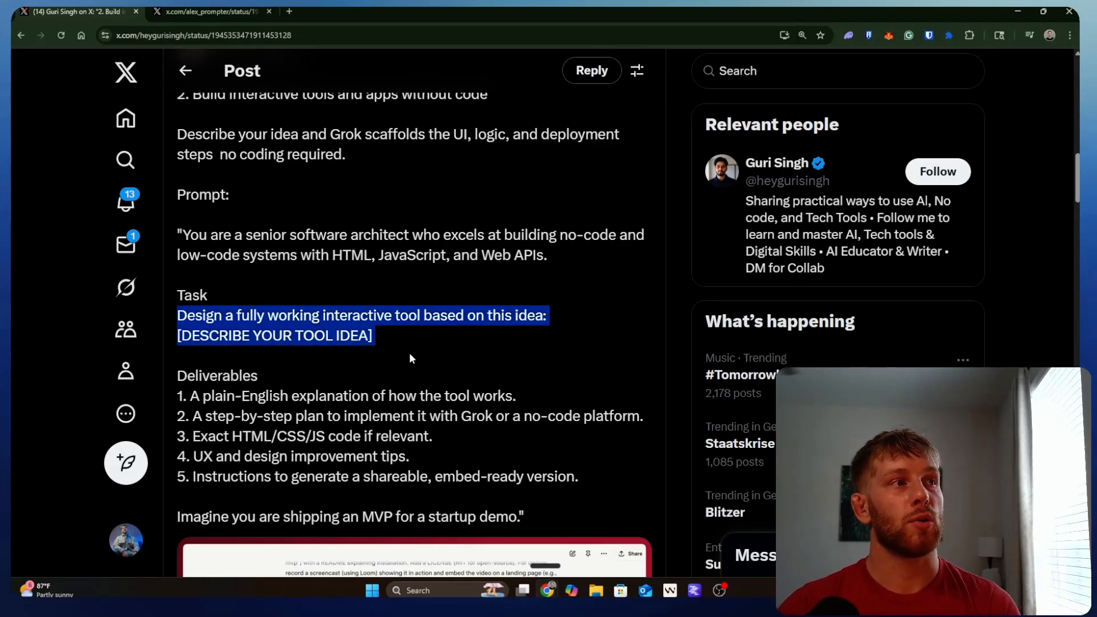
mouse_move(527, 446)
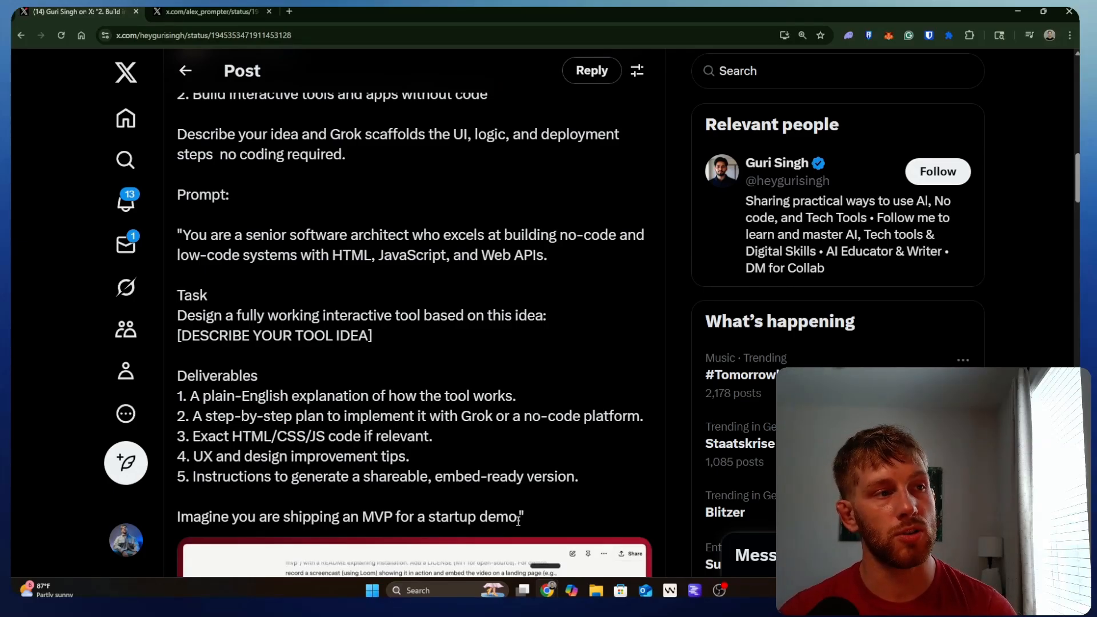
left_click_drag(179, 235, 518, 516)
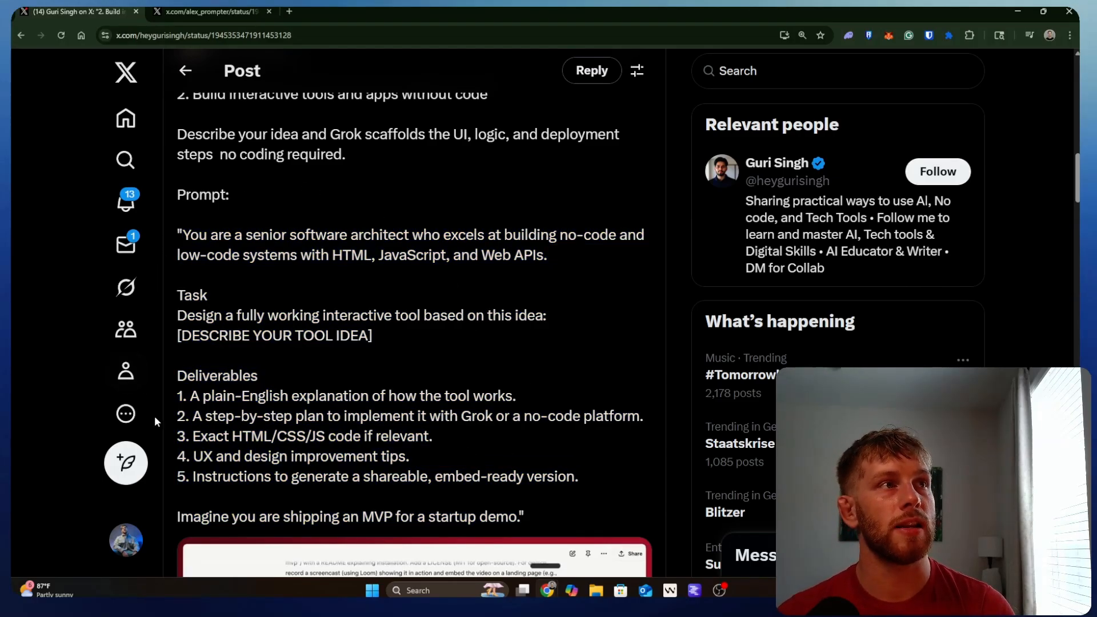
mouse_move(377, 436)
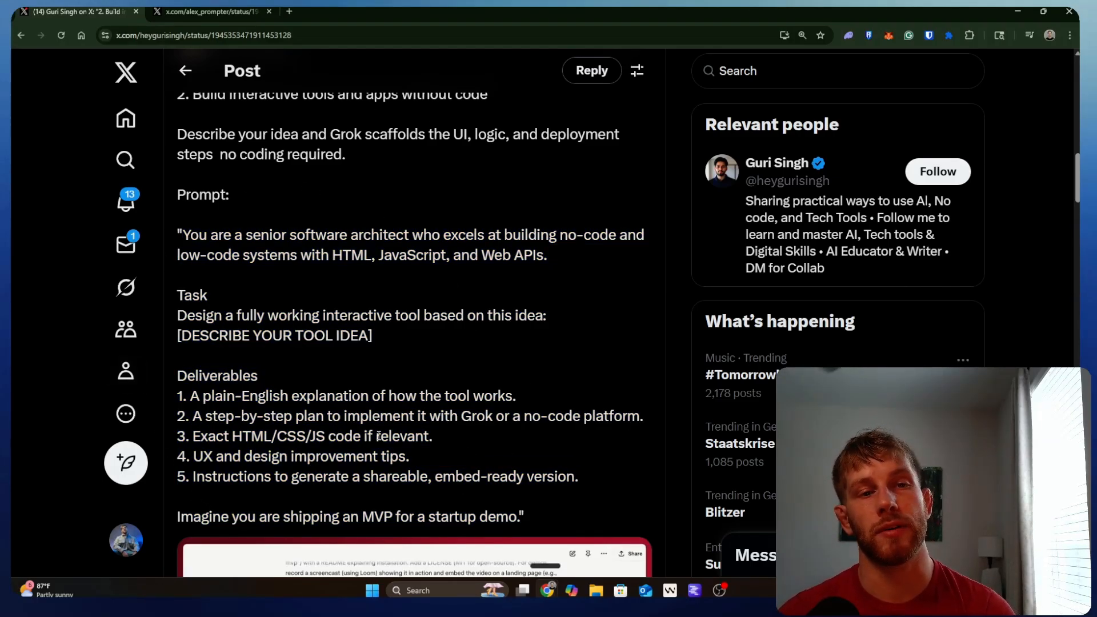
double_click(378, 517)
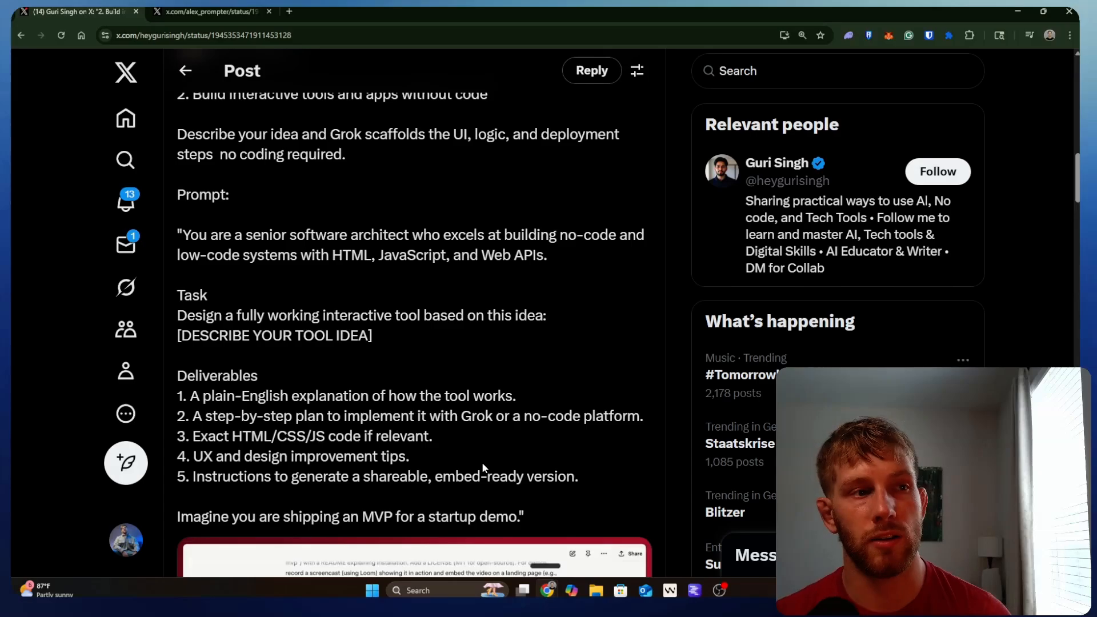
scroll("down", 3)
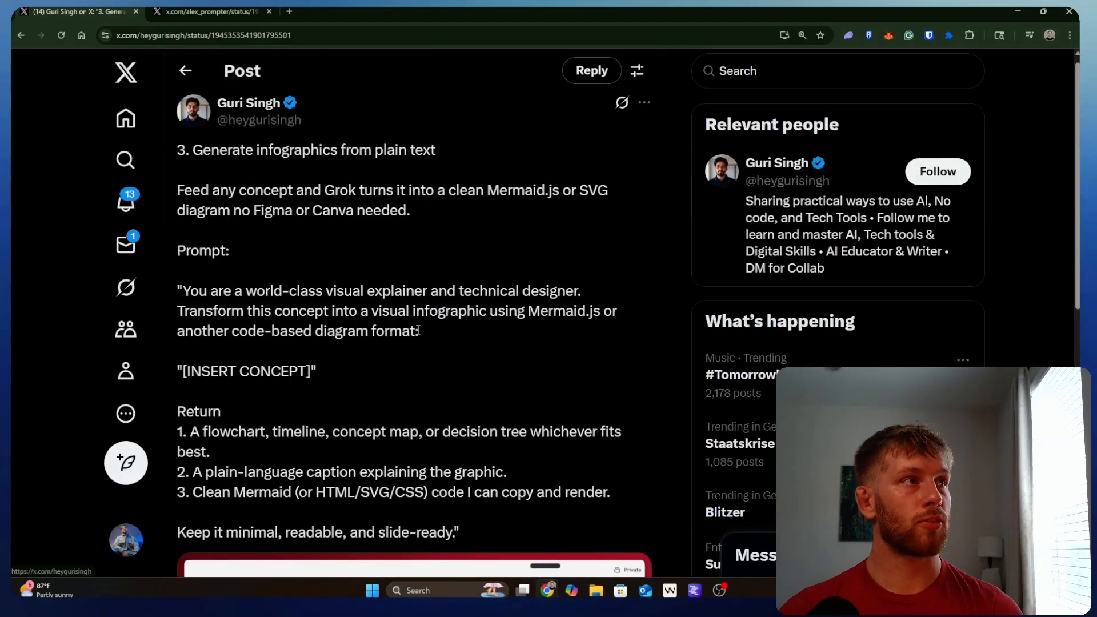
Highlight the 'Generate infographics from plain text' title, clear it, and scroll down.
left_click_drag(196, 150, 435, 150)
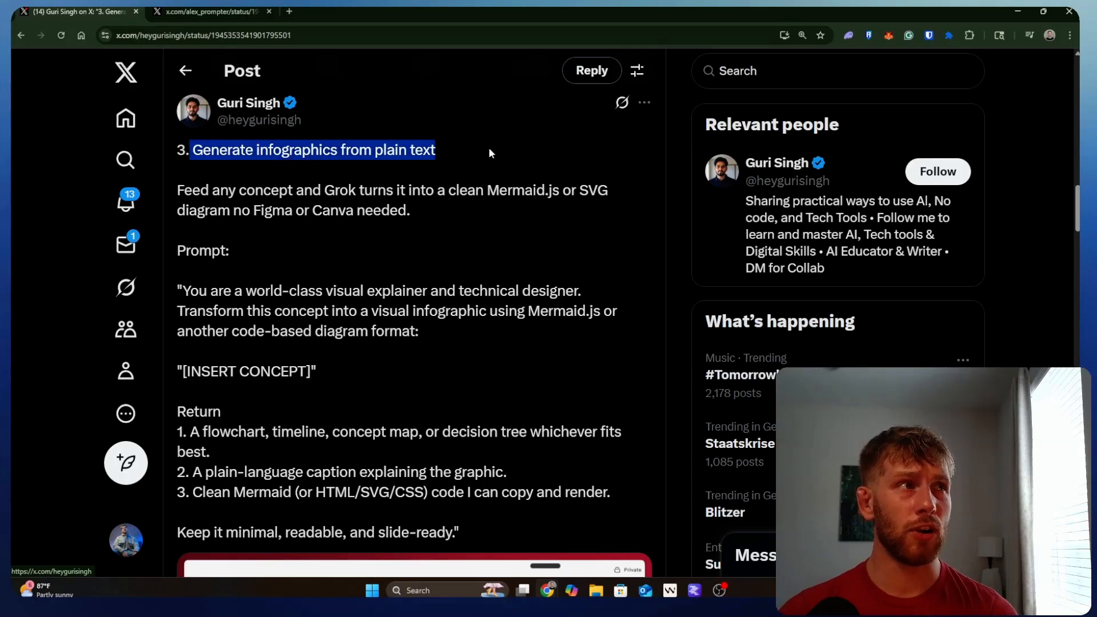
left_click(497, 213)
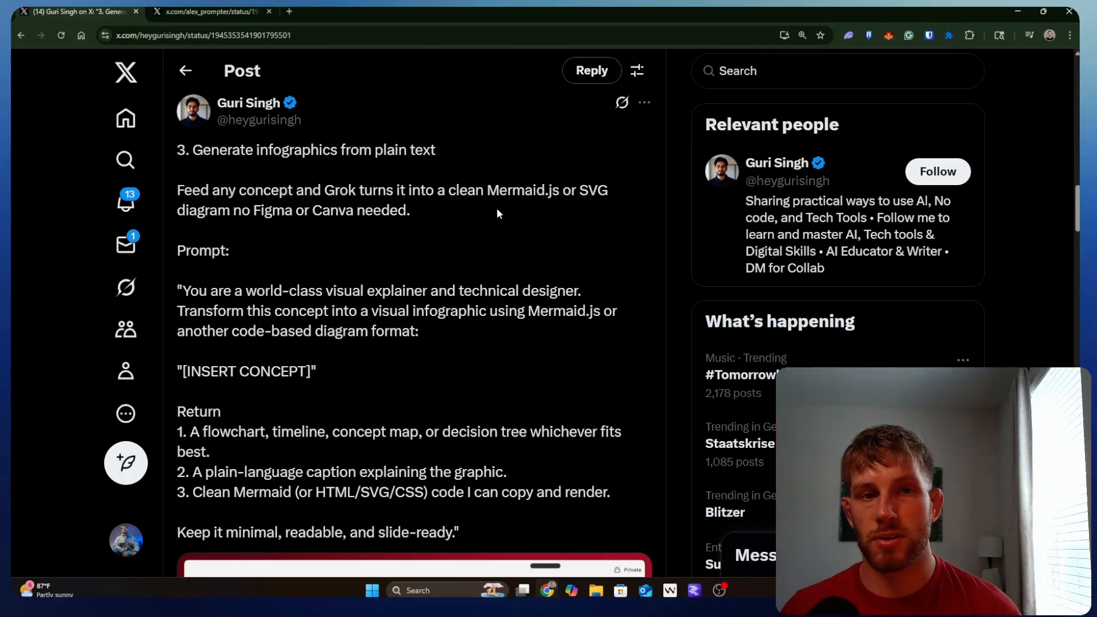
scroll("down", 3)
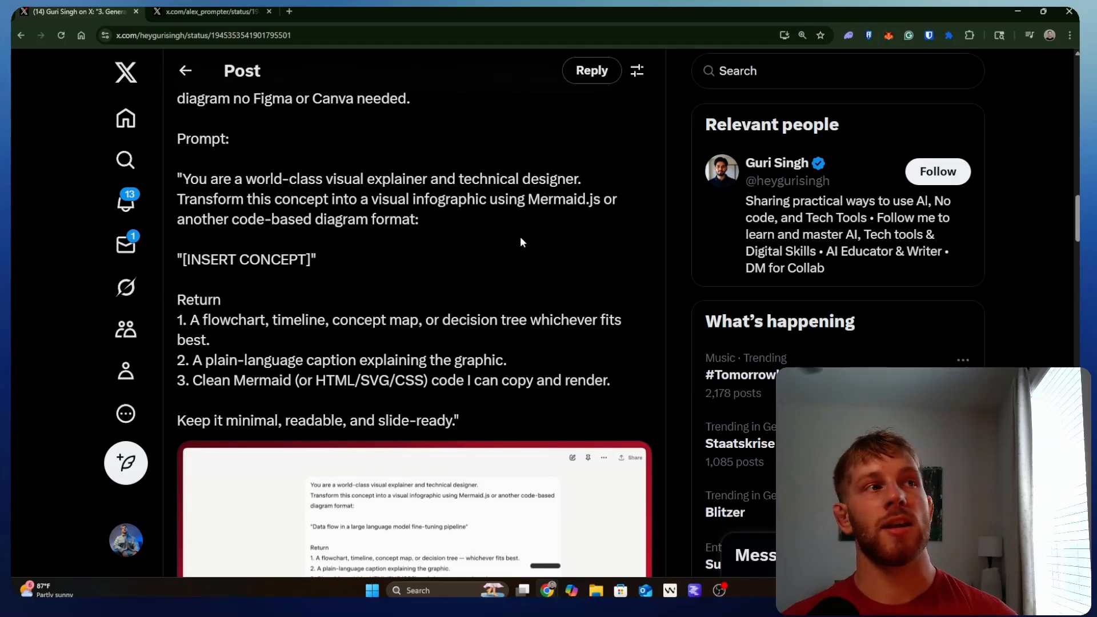
mouse_move(210, 213)
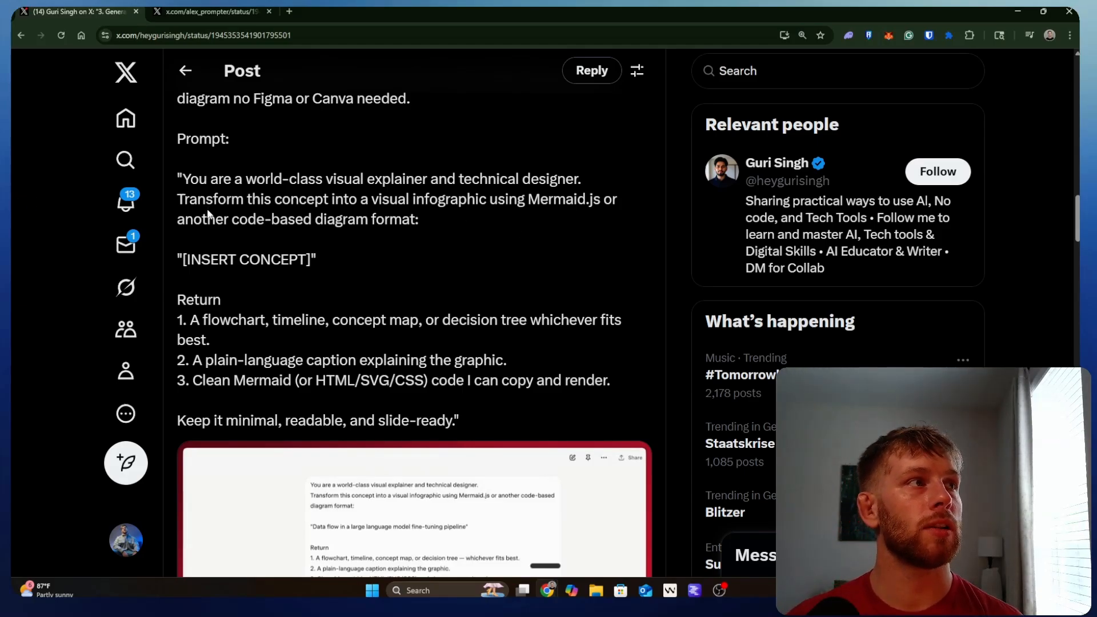
Highlight the prompt's opening instructions and Return list, then scroll to the fourth tip.
left_click_drag(180, 199, 421, 218)
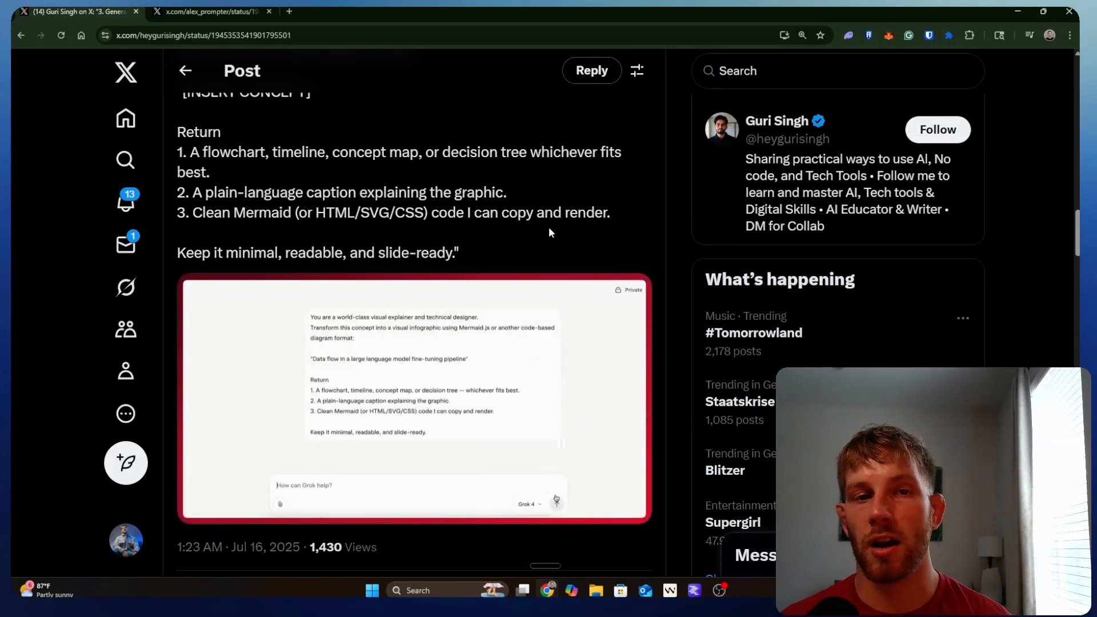
left_click(414, 399)
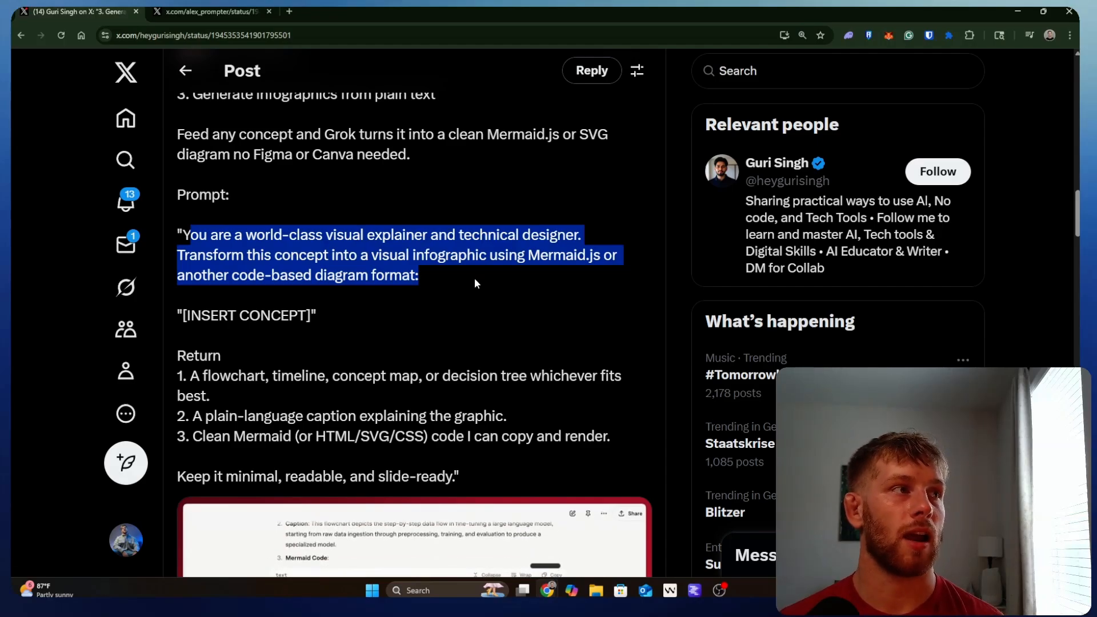
mouse_move(356, 317)
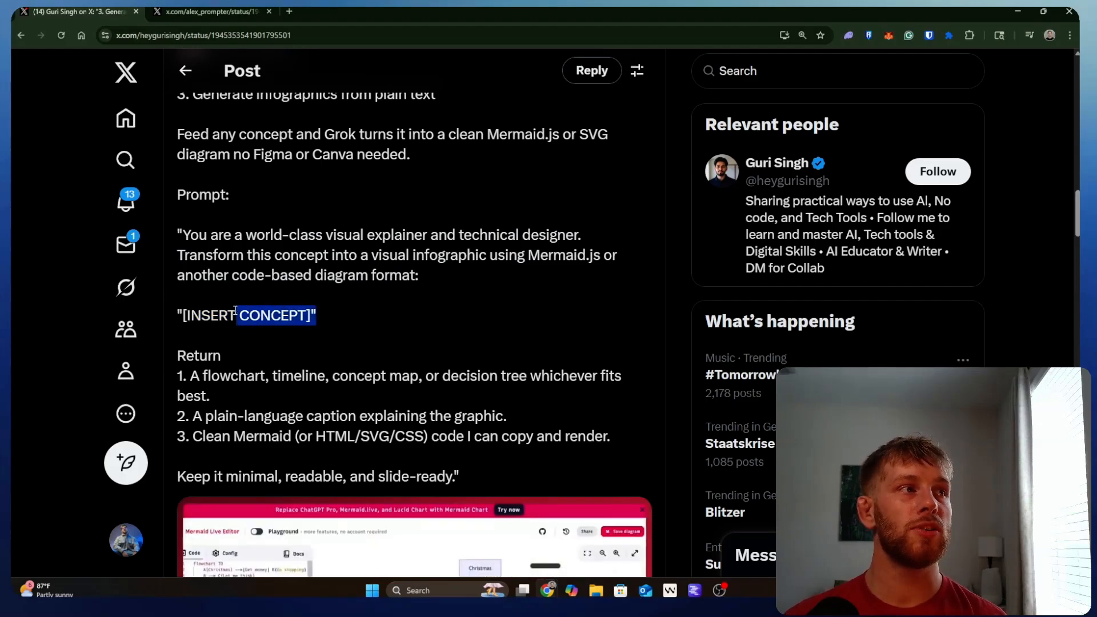
left_click_drag(237, 315, 184, 315)
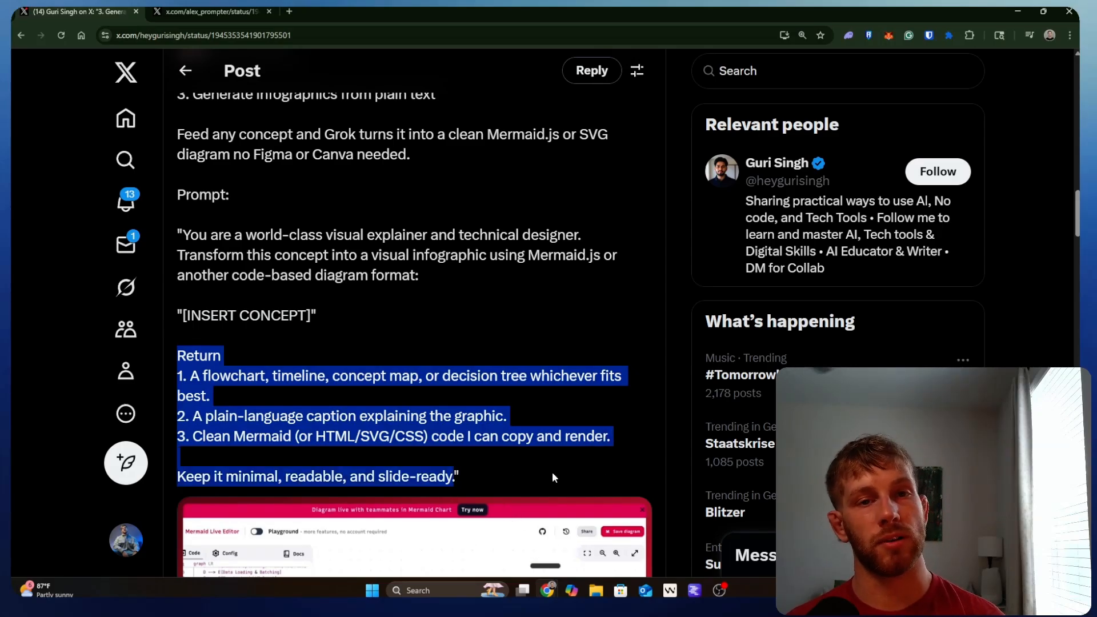
scroll("down", 3)
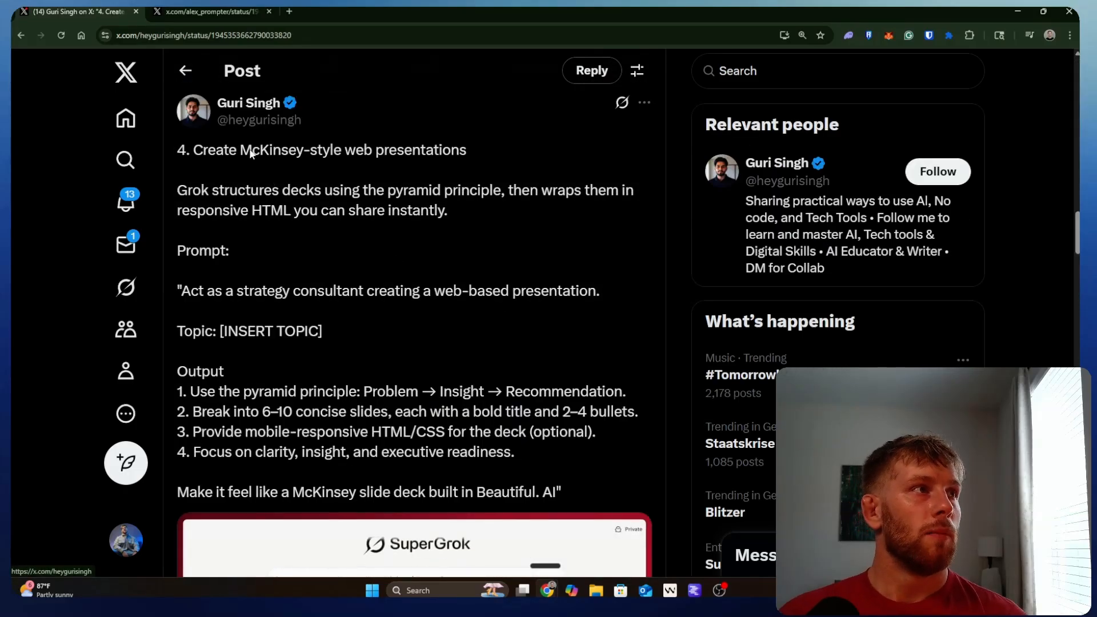
Scroll the presentation tip and clear highlights on 'web-based presentation' and the Output list.
scroll("down", 3)
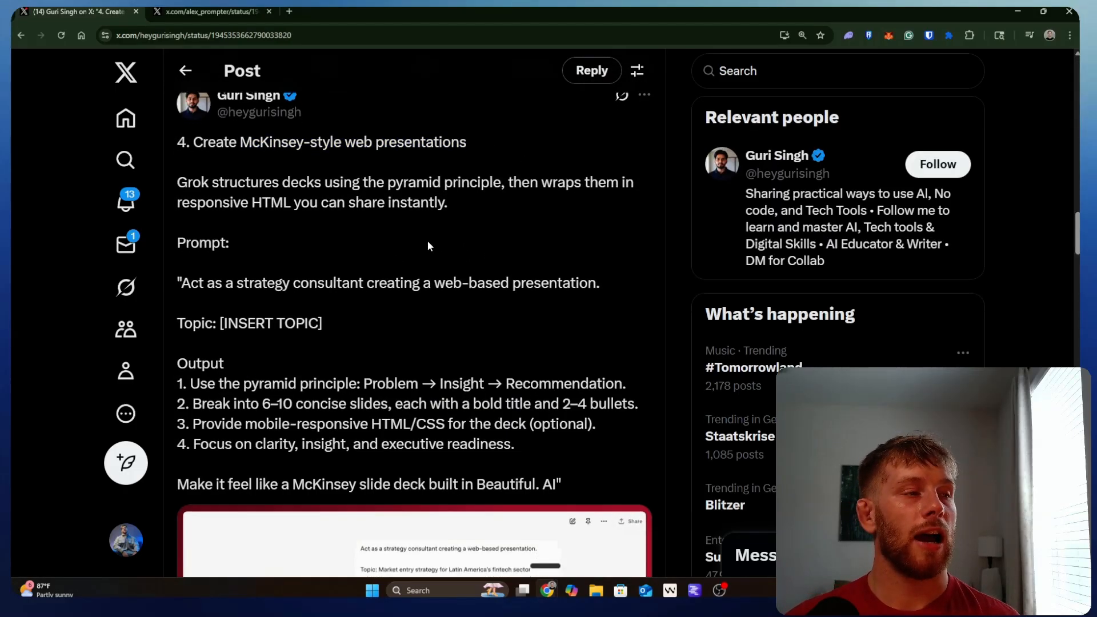
scroll("down", 3)
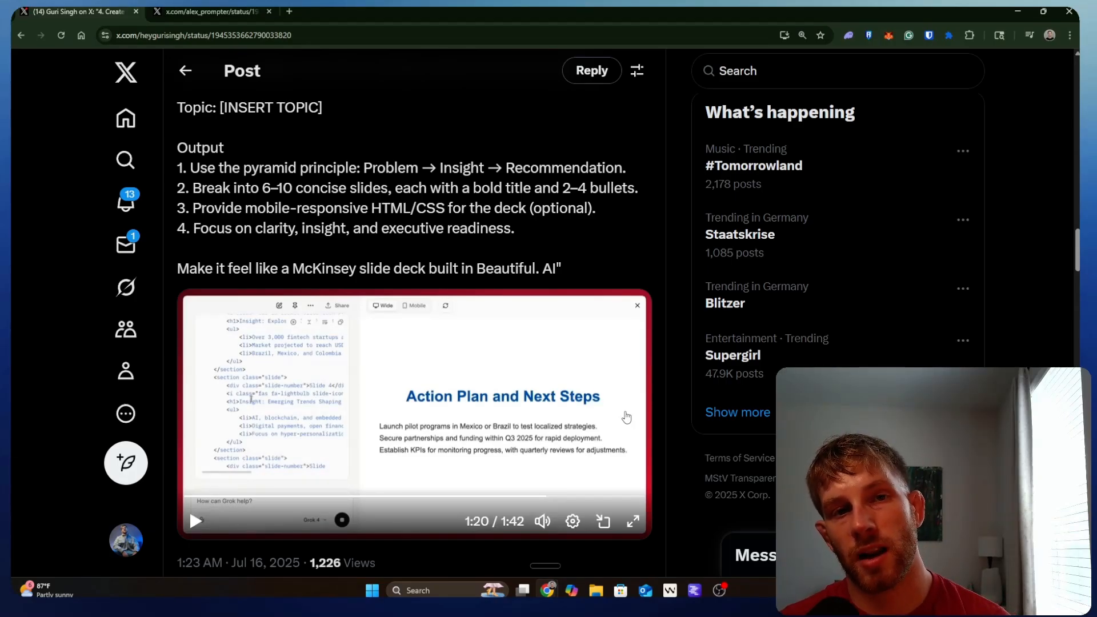
mouse_move(616, 437)
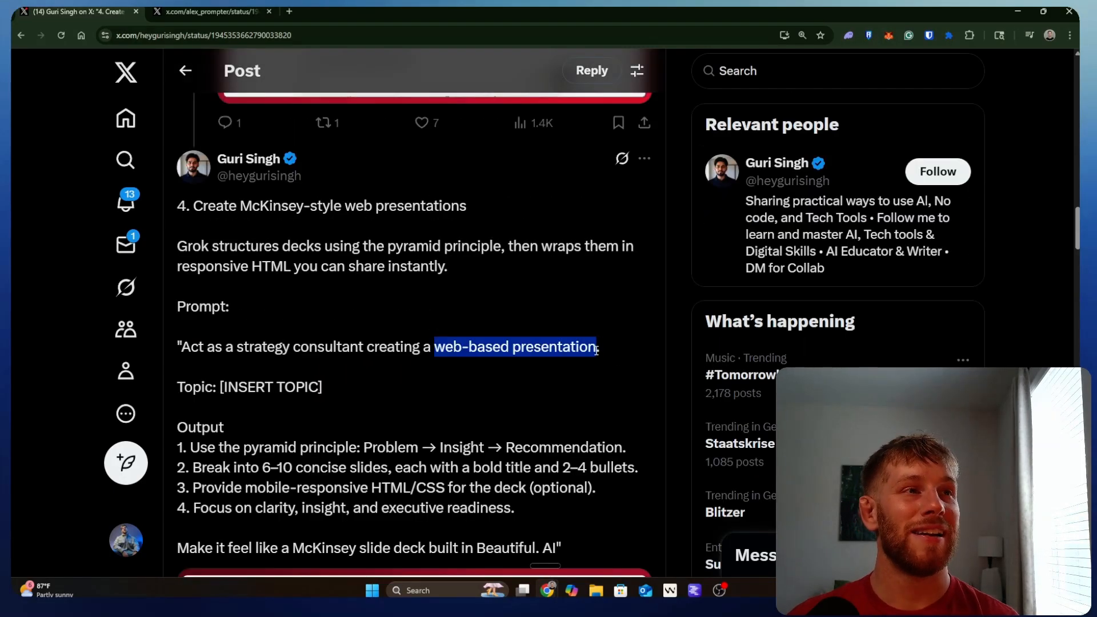
left_click(456, 266)
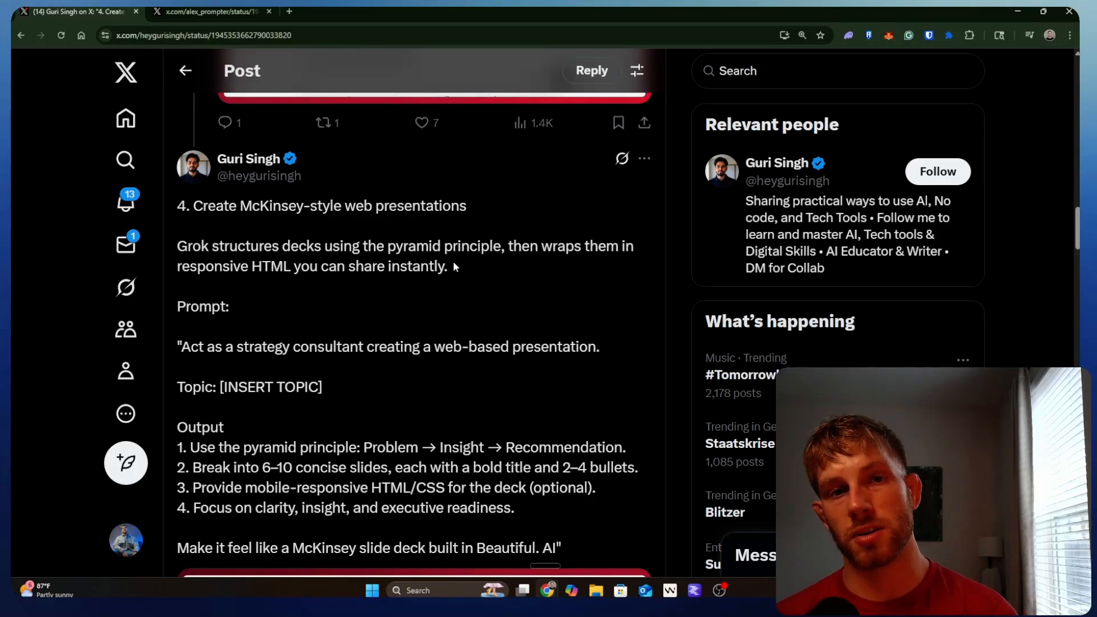
mouse_move(455, 286)
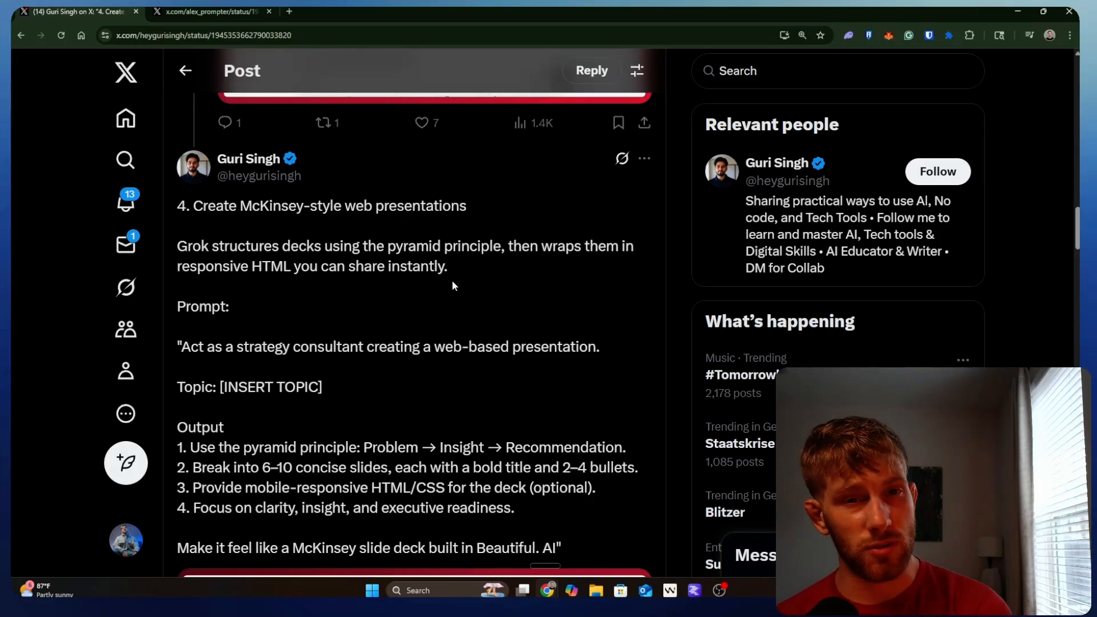
scroll("down", 3)
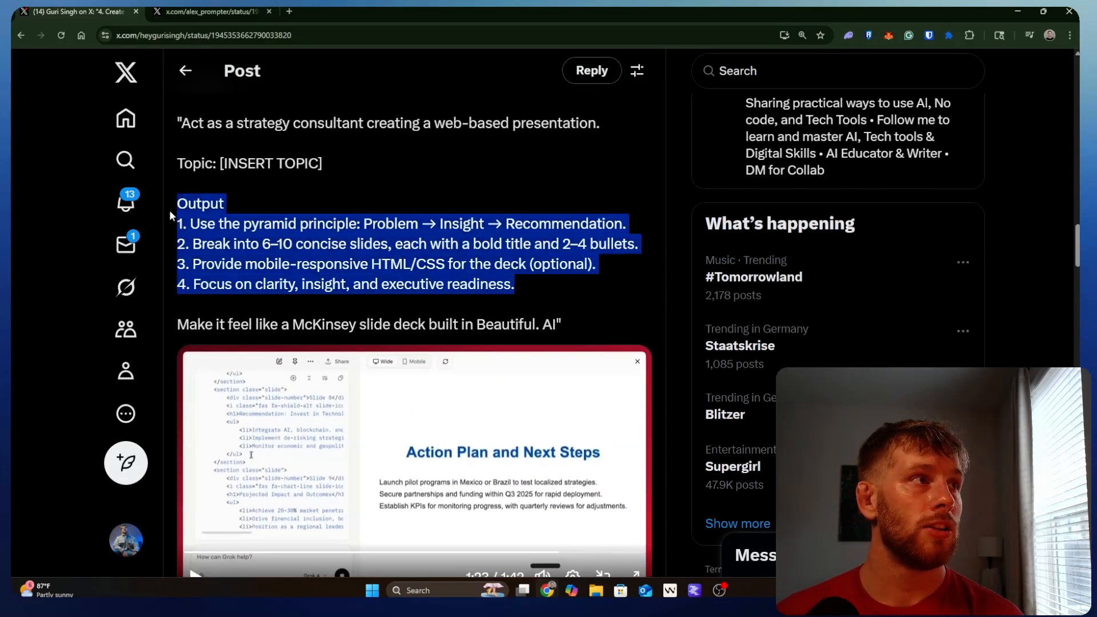
left_click(530, 285)
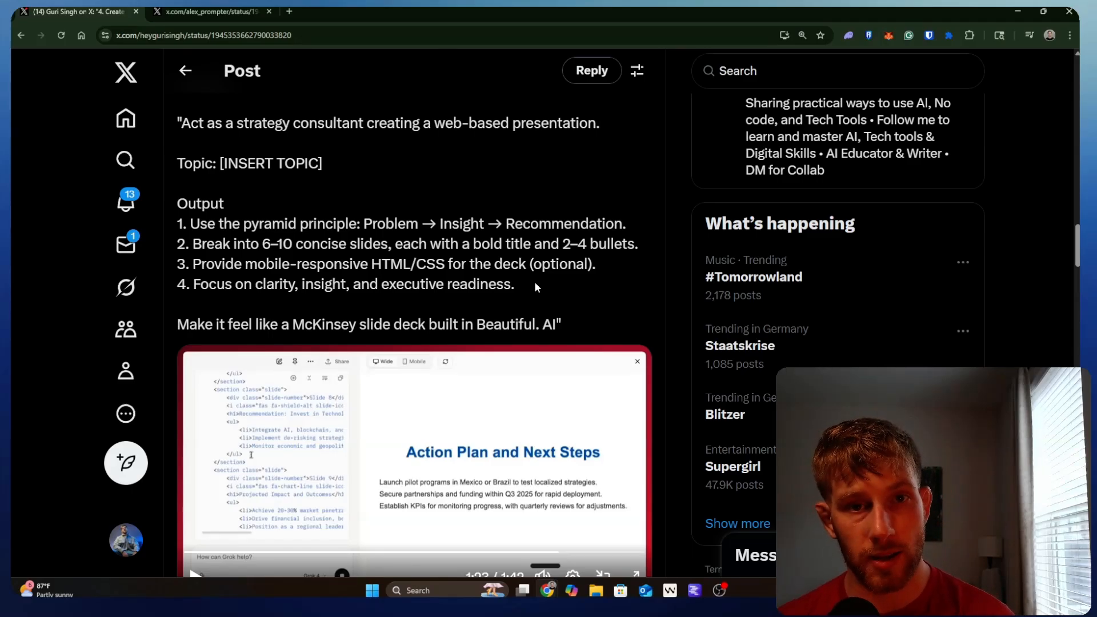
Highlight the Output list, then scroll to the 'Replace your tutor' post and select text.
left_click_drag(177, 203, 514, 284)
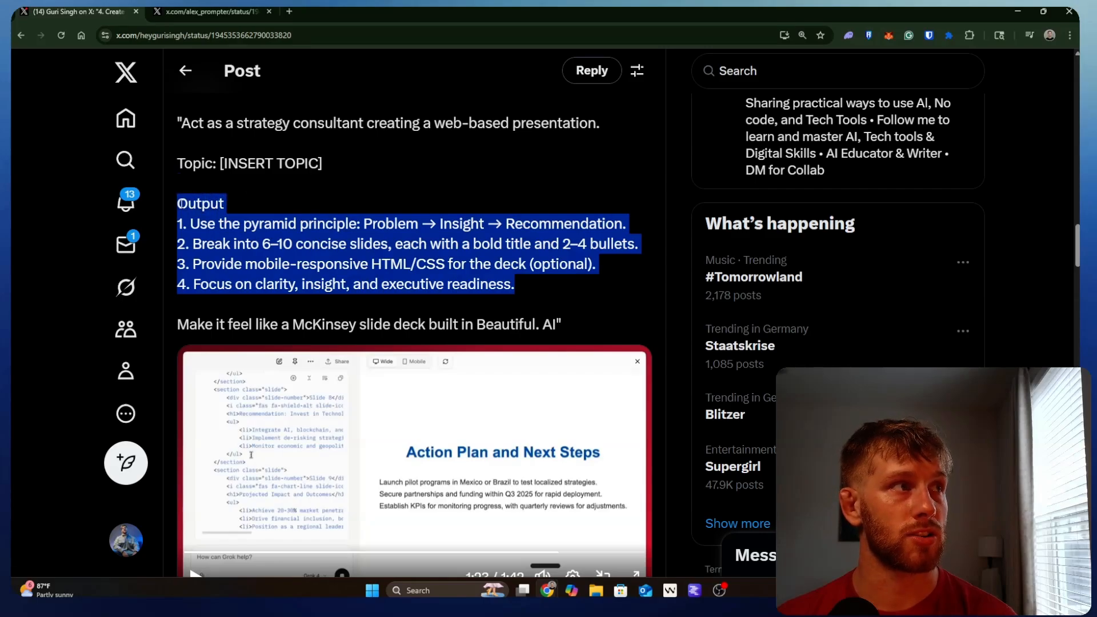
left_click(370, 200)
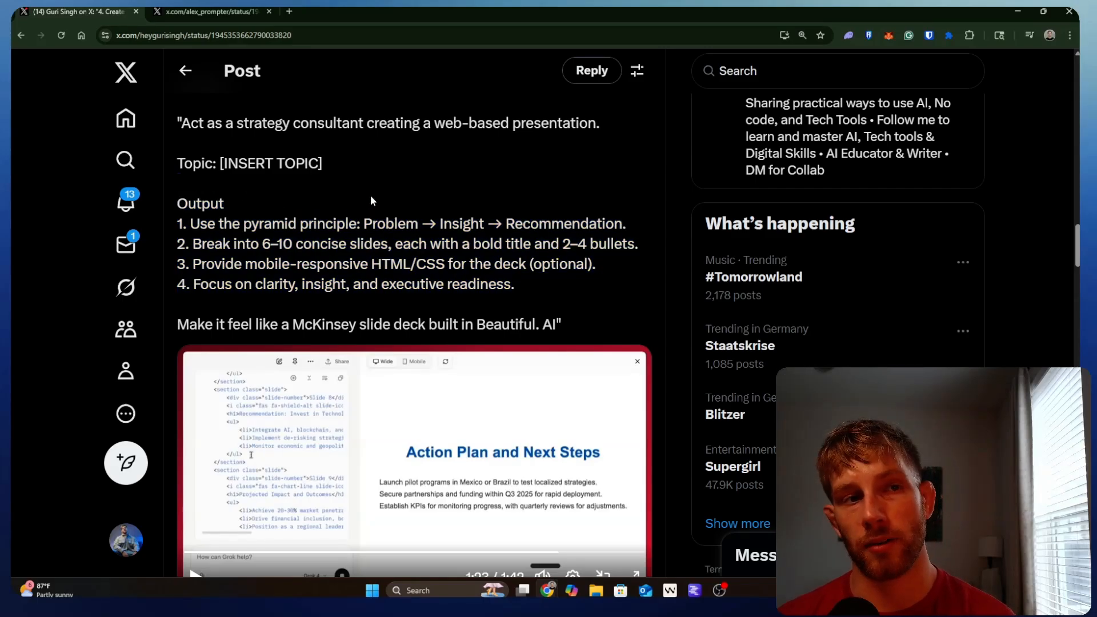
mouse_move(490, 264)
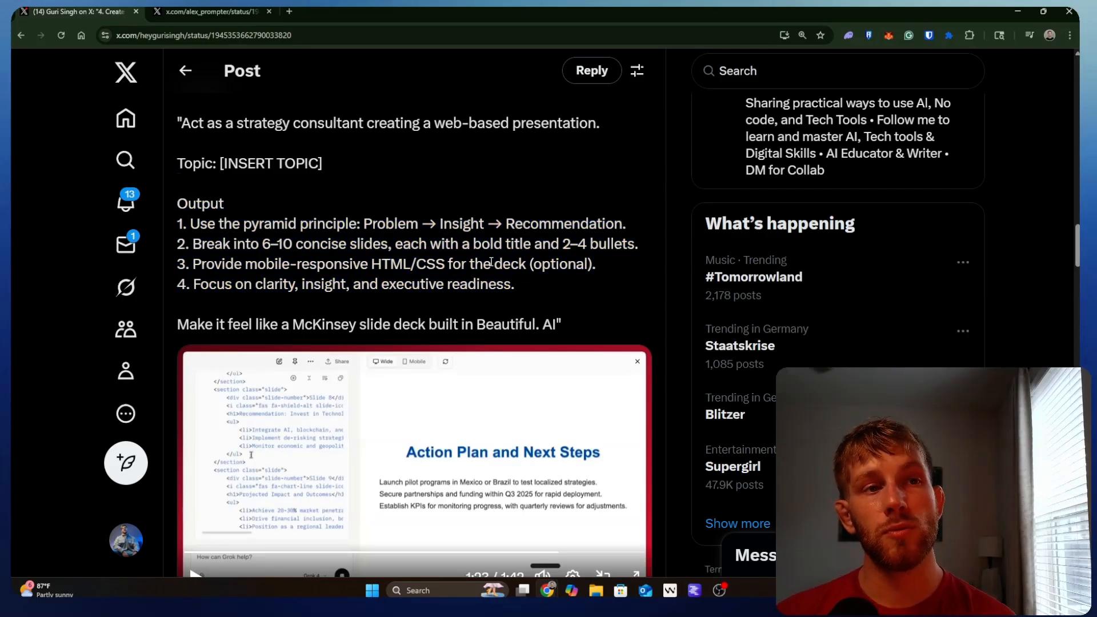
scroll("down", 3)
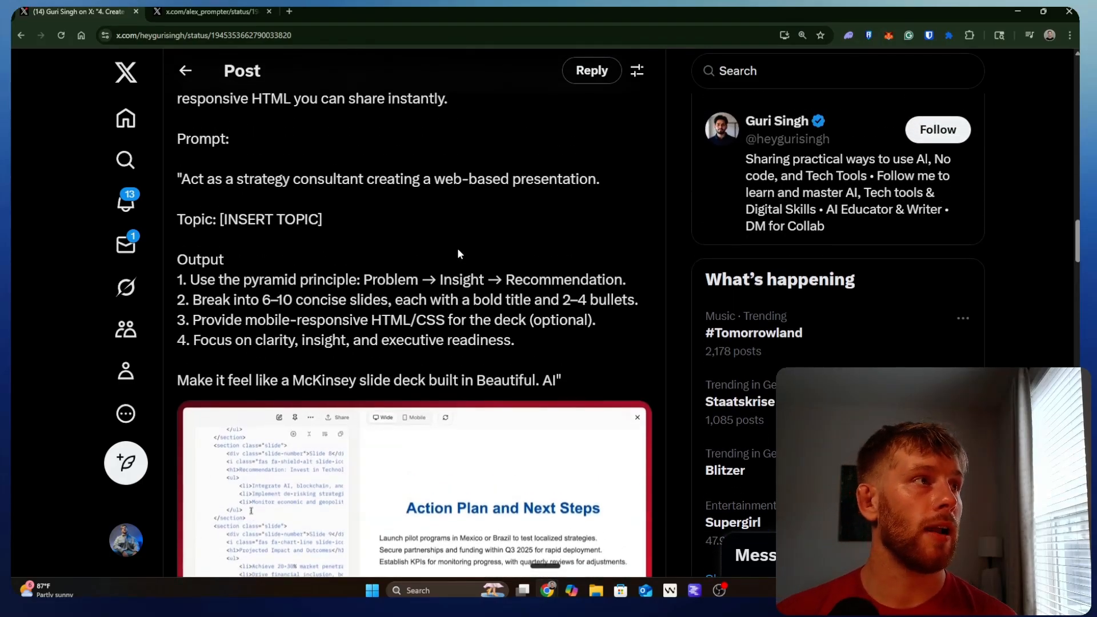
left_click_drag(180, 178, 599, 178)
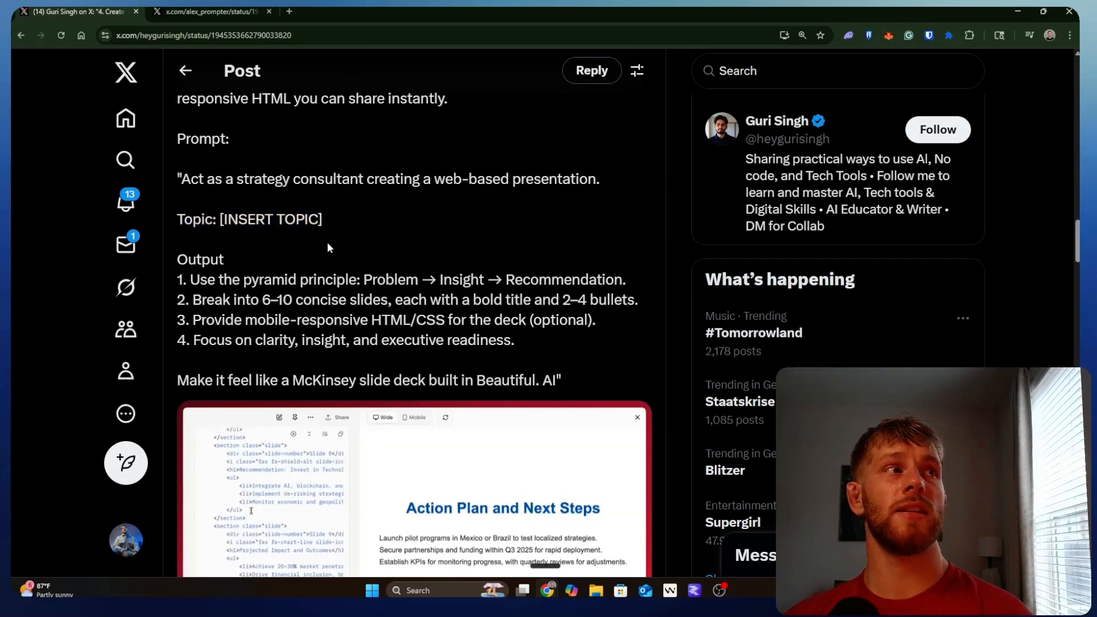
left_click_drag(177, 259, 515, 339)
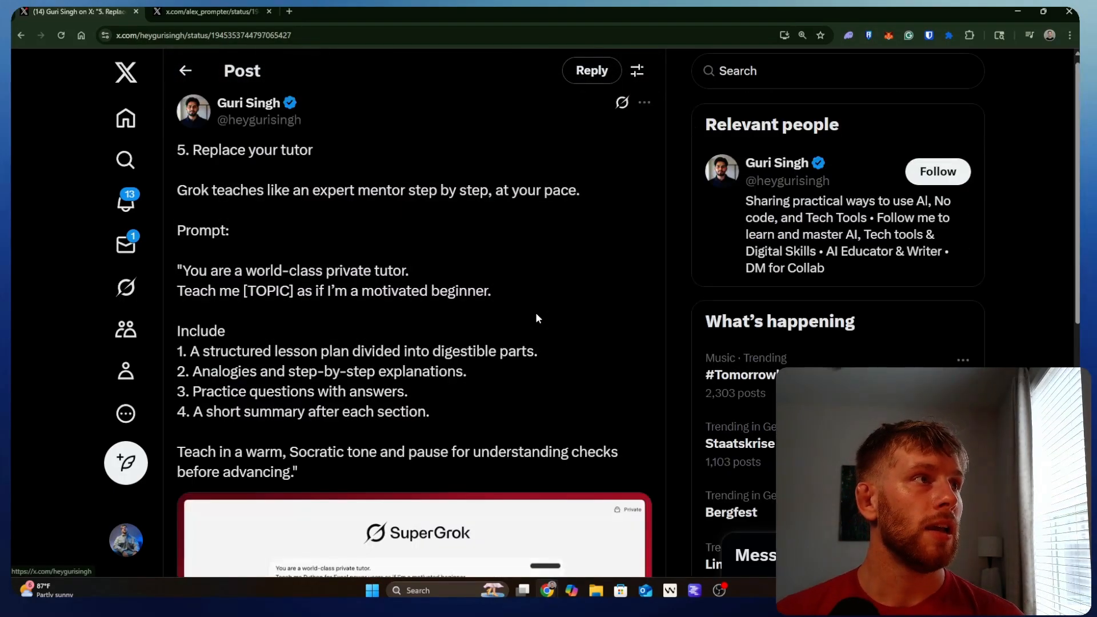
Scroll down to post 8 on long-form reports and whitepapers.
scroll("down", 3)
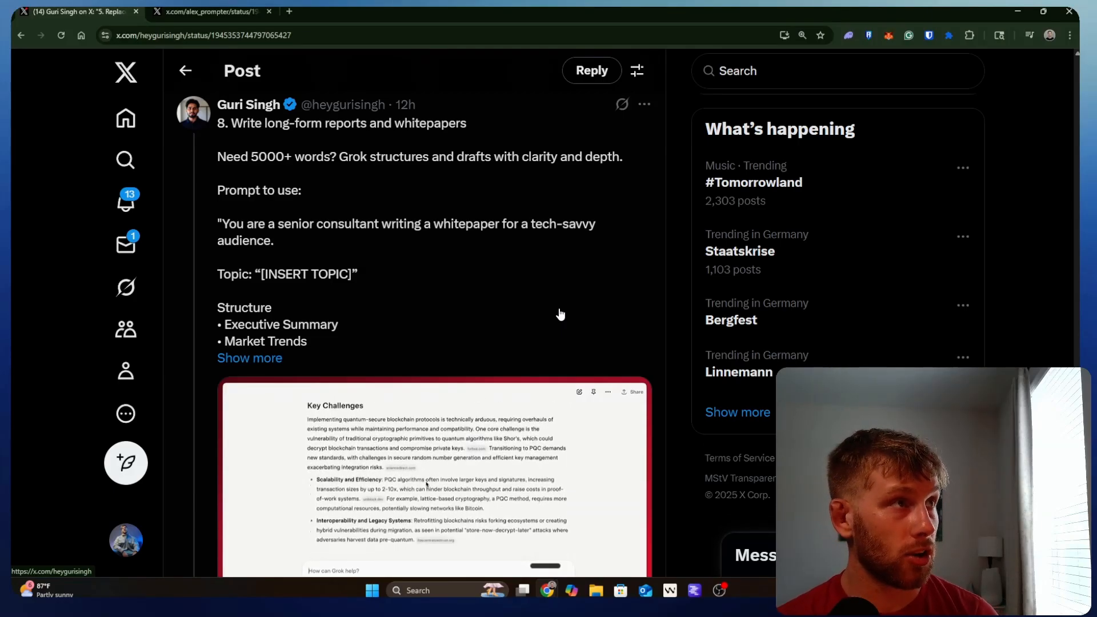
Scroll to the 'Replace your tutor' post with its private tutor prompt.
scroll("down", 3)
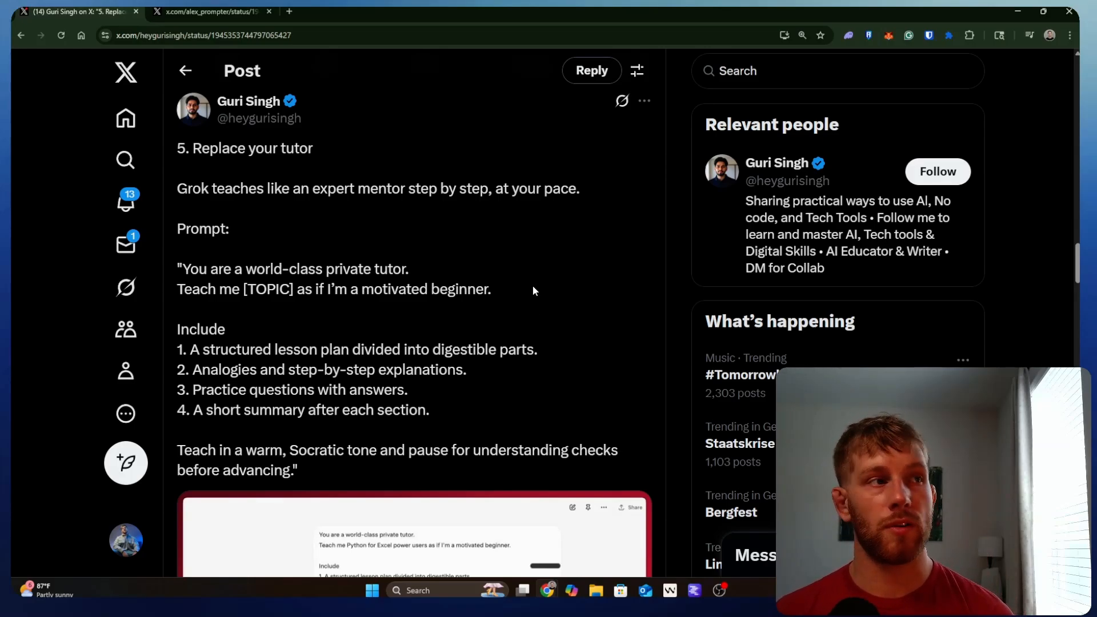
Select text in post 5 and scroll to the content-creation tip.
left_click_drag(178, 269, 296, 470)
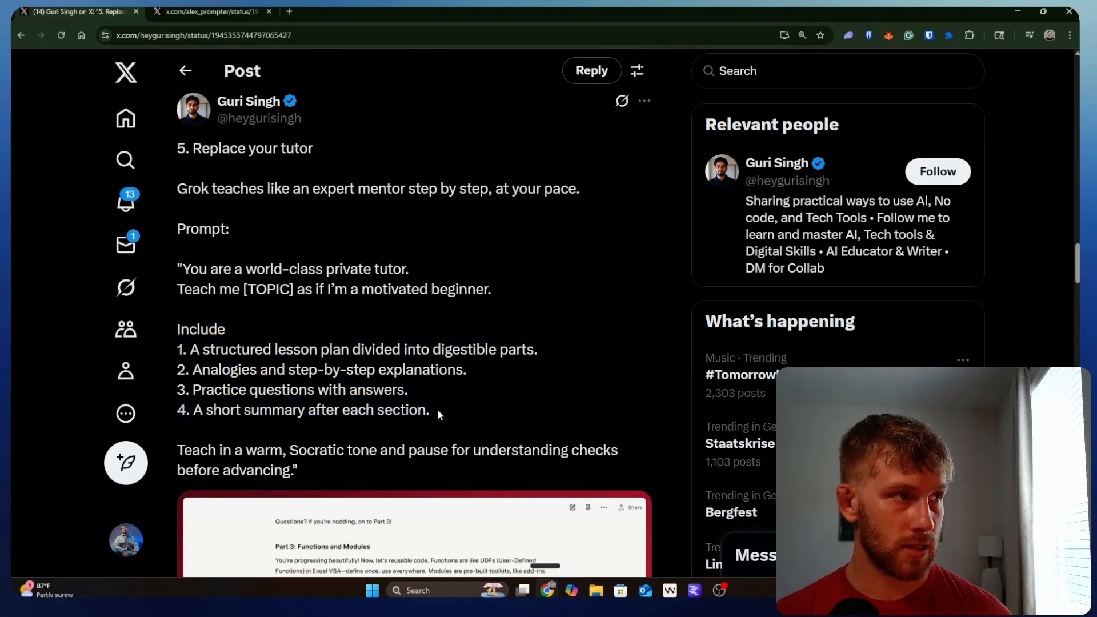
scroll("down", 3)
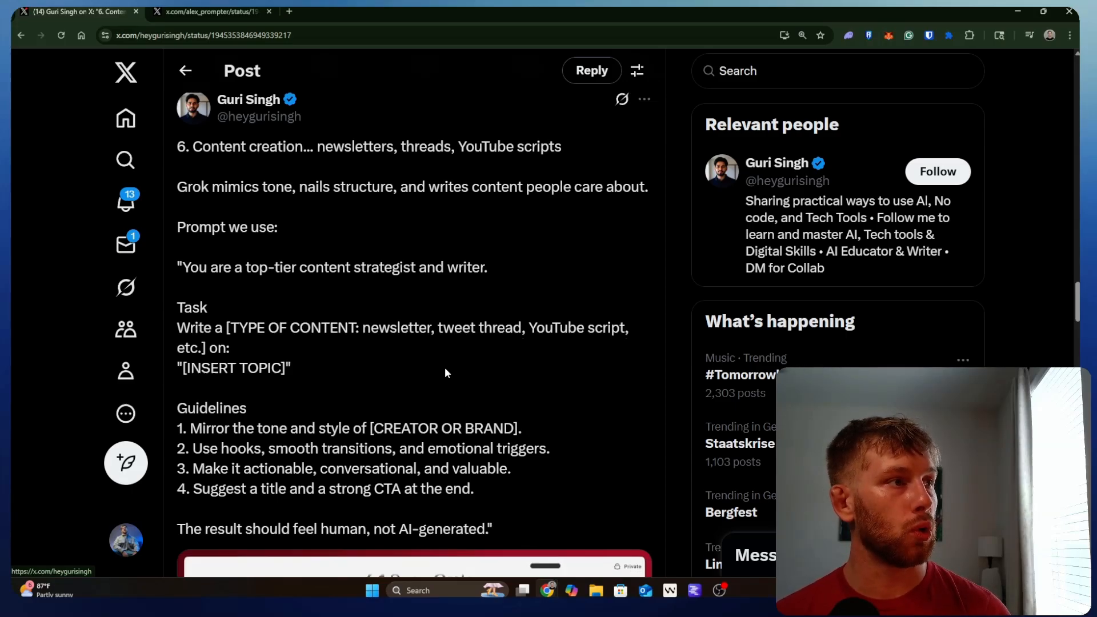
Scroll post 6, clear the old highlight, and select Guidelines through the closing line.
scroll("down", 3)
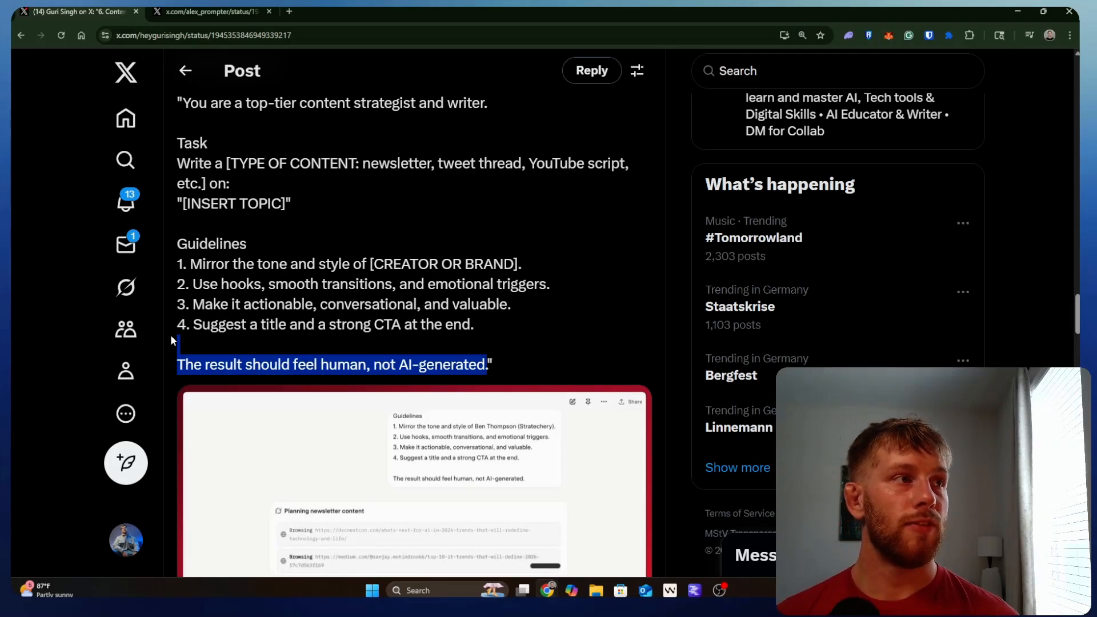
left_click(436, 364)
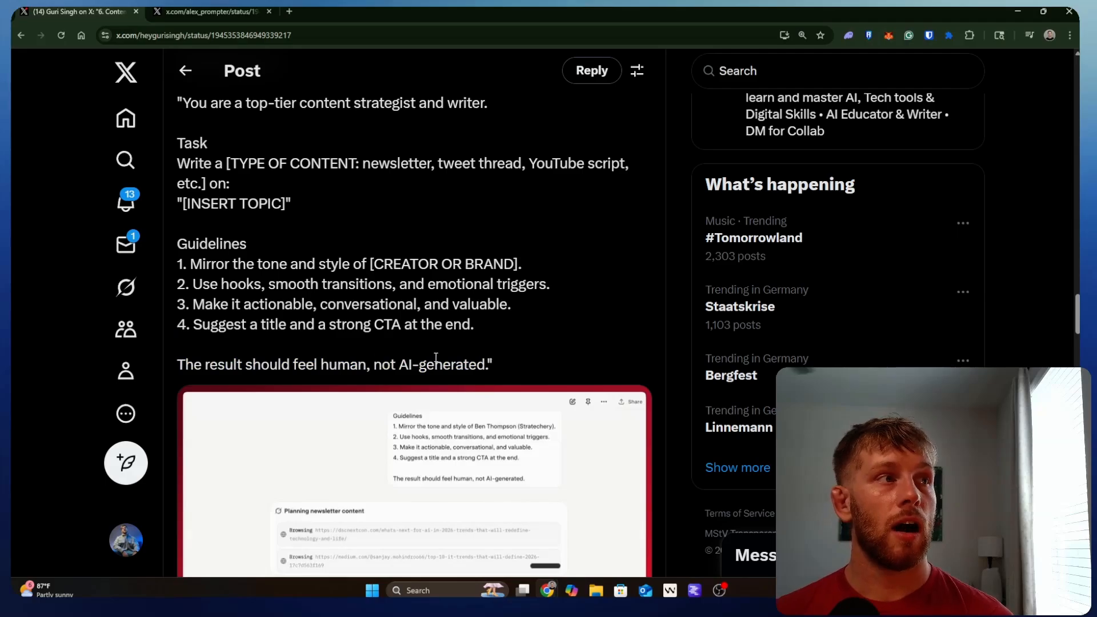
left_click_drag(194, 324, 491, 364)
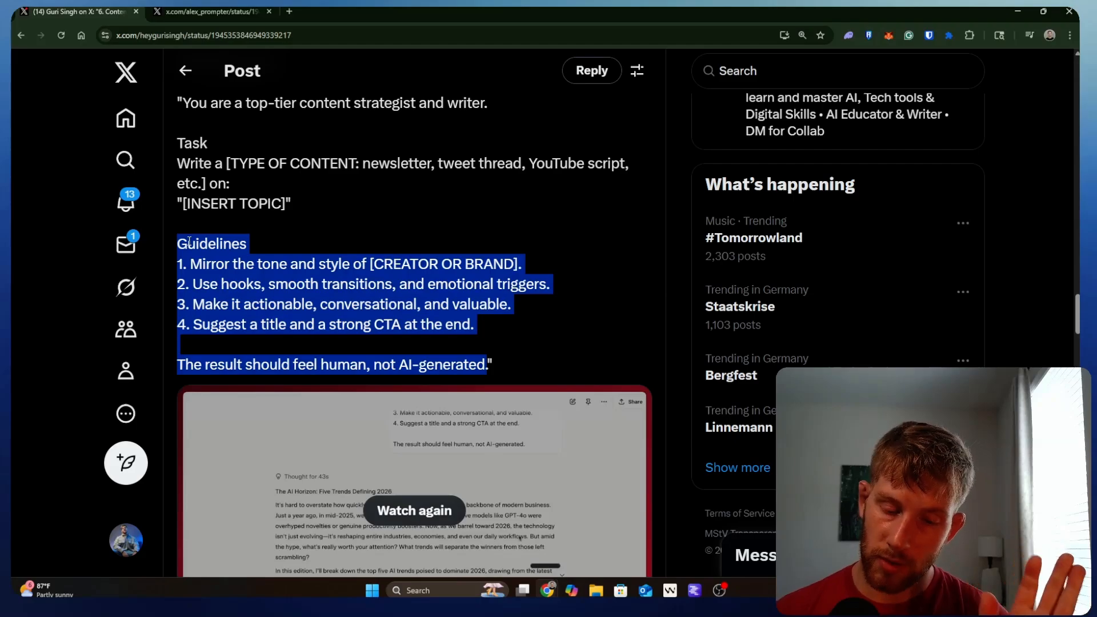
left_click(520, 324)
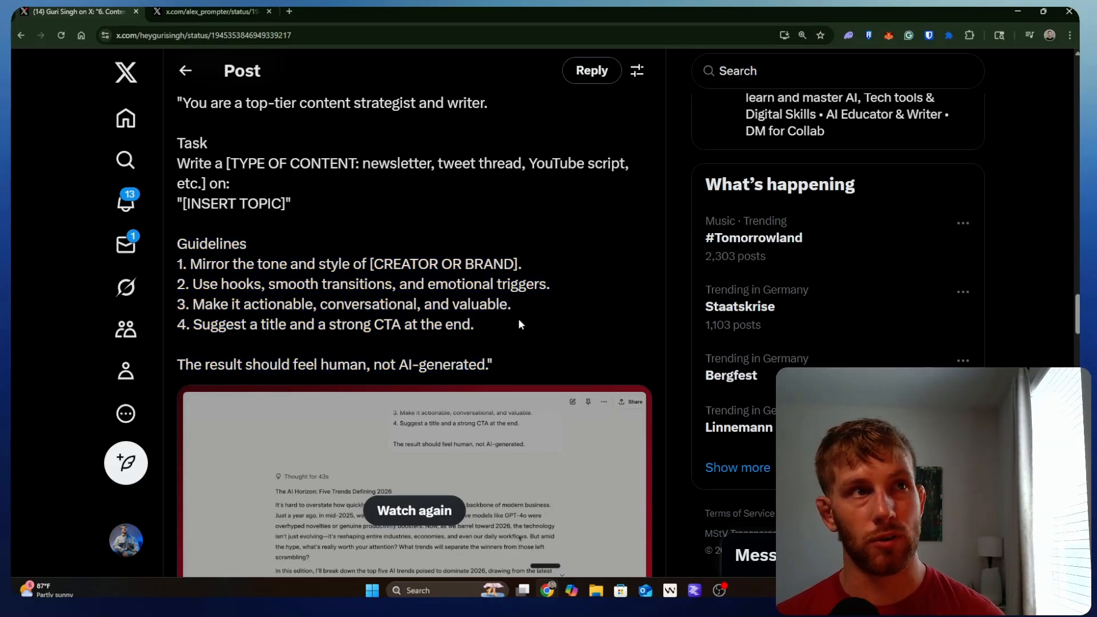
scroll("down", 3)
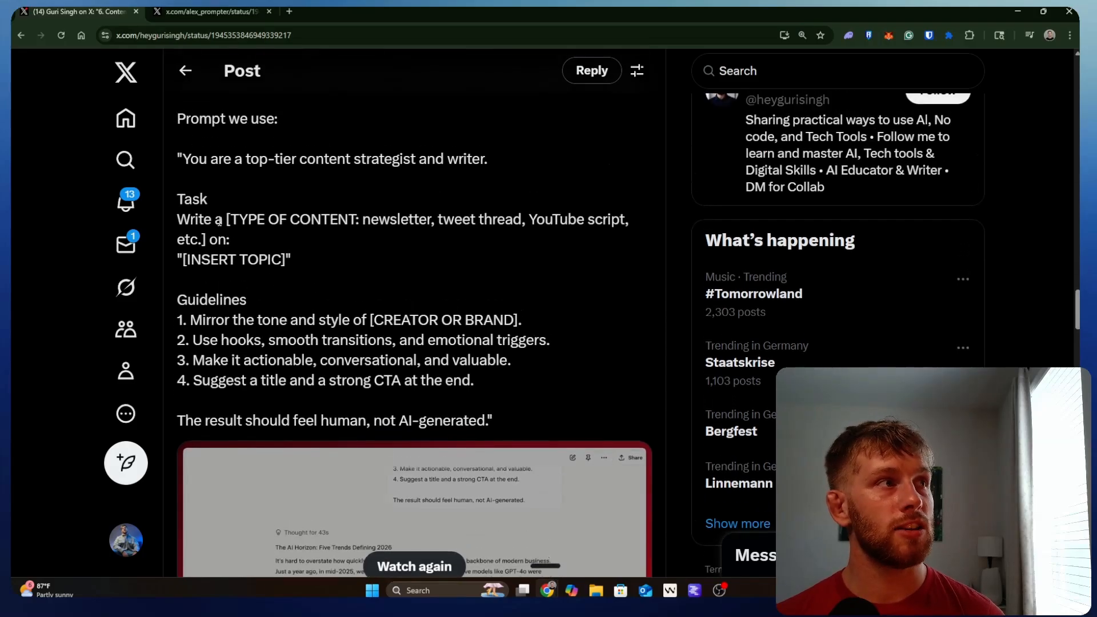
left_click_drag(178, 219, 492, 421)
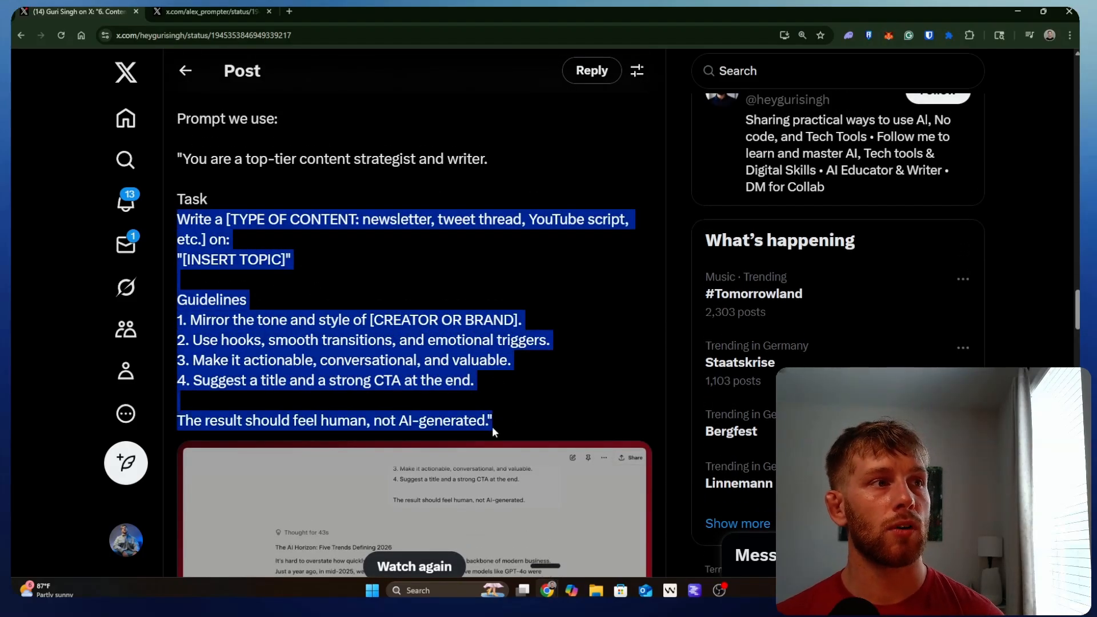
left_click(493, 433)
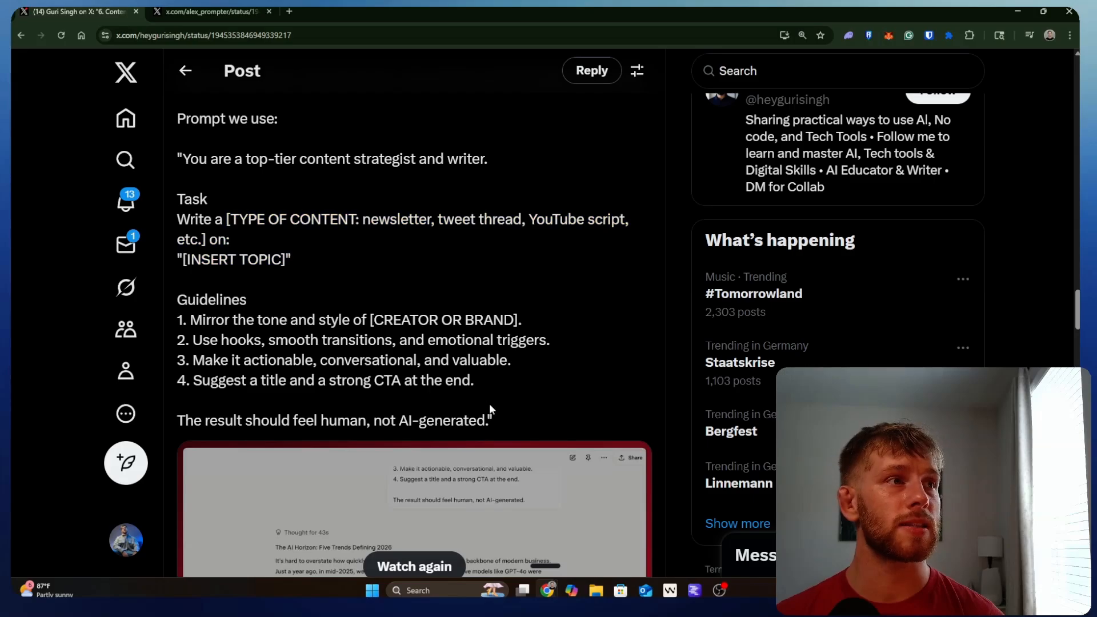
left_click_drag(178, 198, 492, 419)
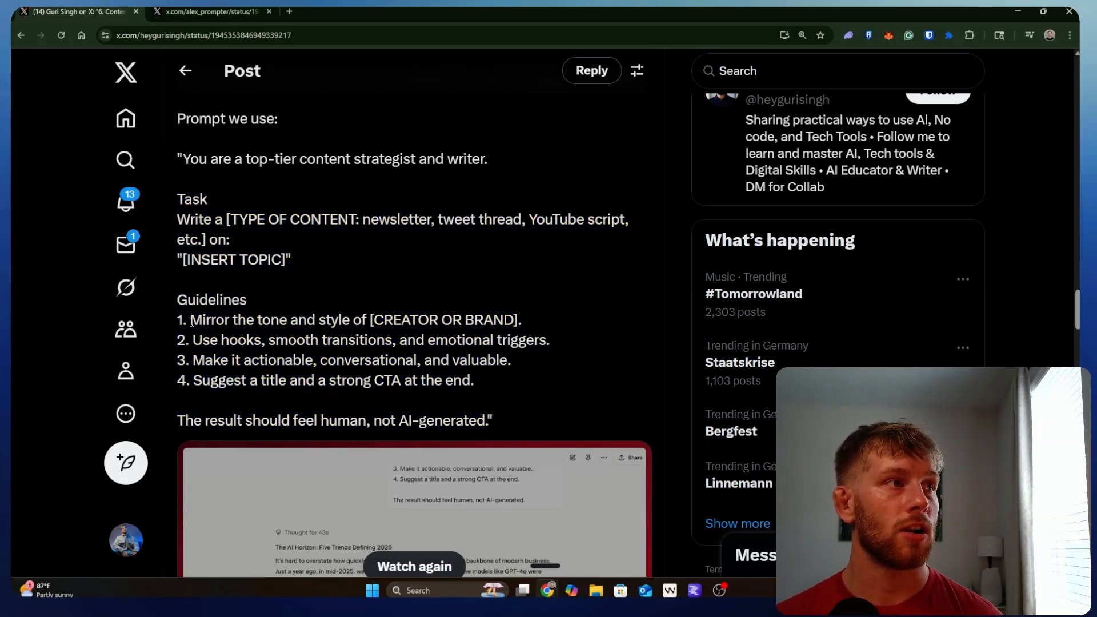
mouse_move(535, 324)
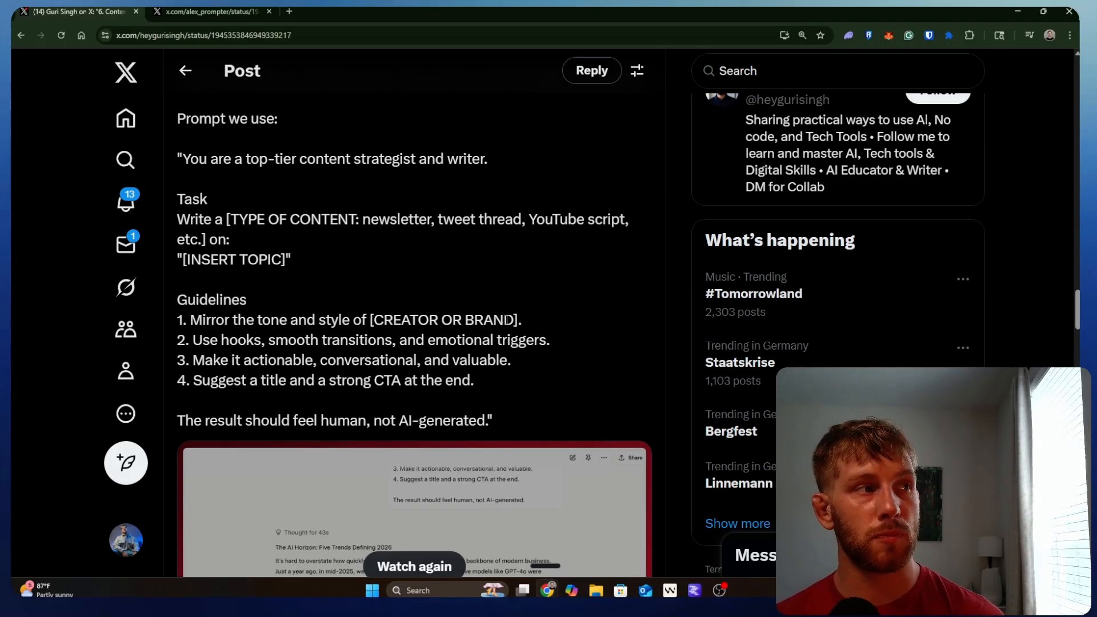
scroll("down", 3)
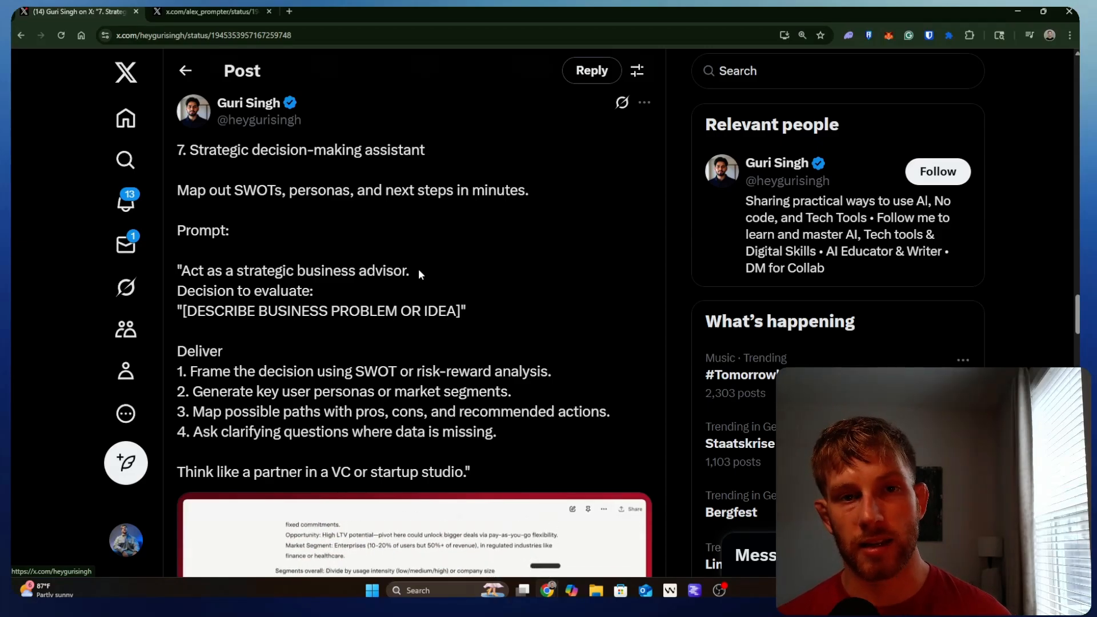
Highlight the Strategic decision-making assistant's business-advisor prompt down to its closing line.
left_click_drag(181, 271, 314, 290)
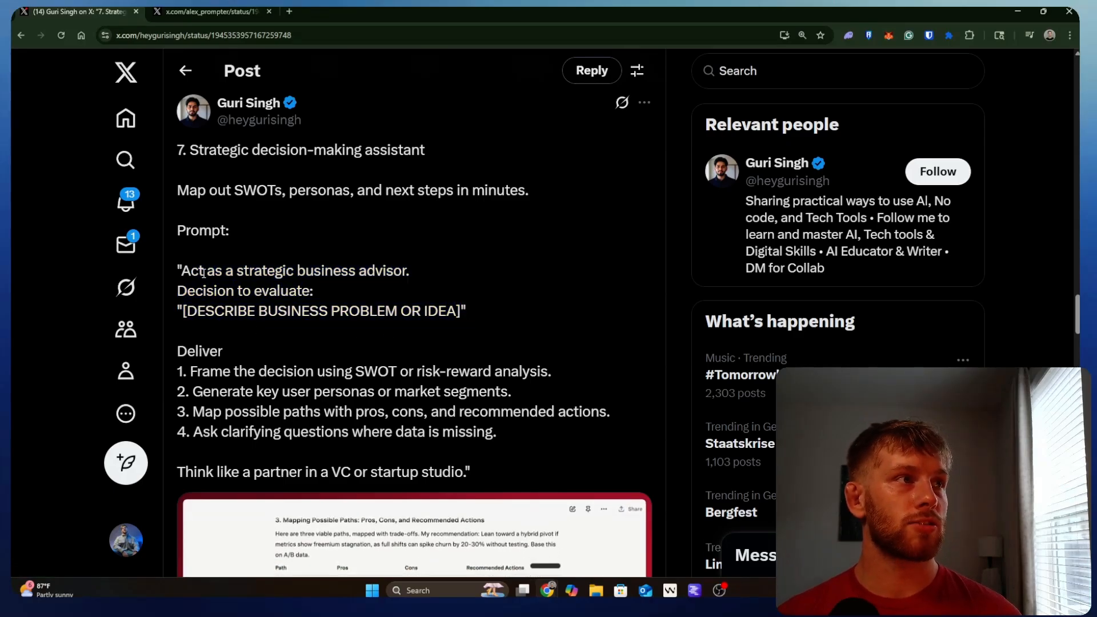
double_click(245, 290)
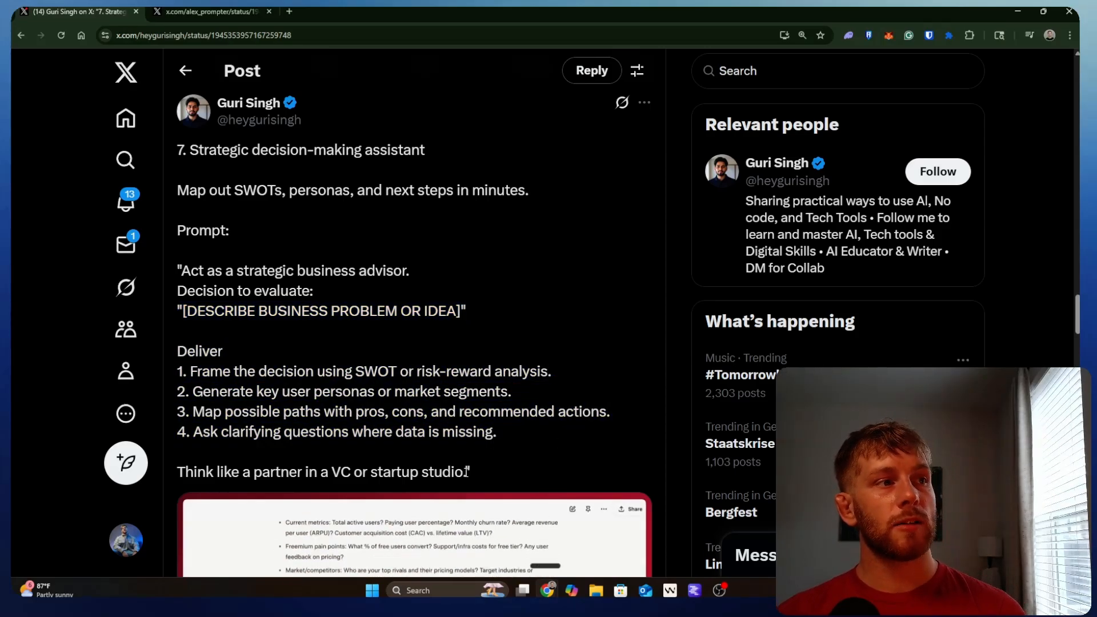
left_click_drag(177, 351, 470, 471)
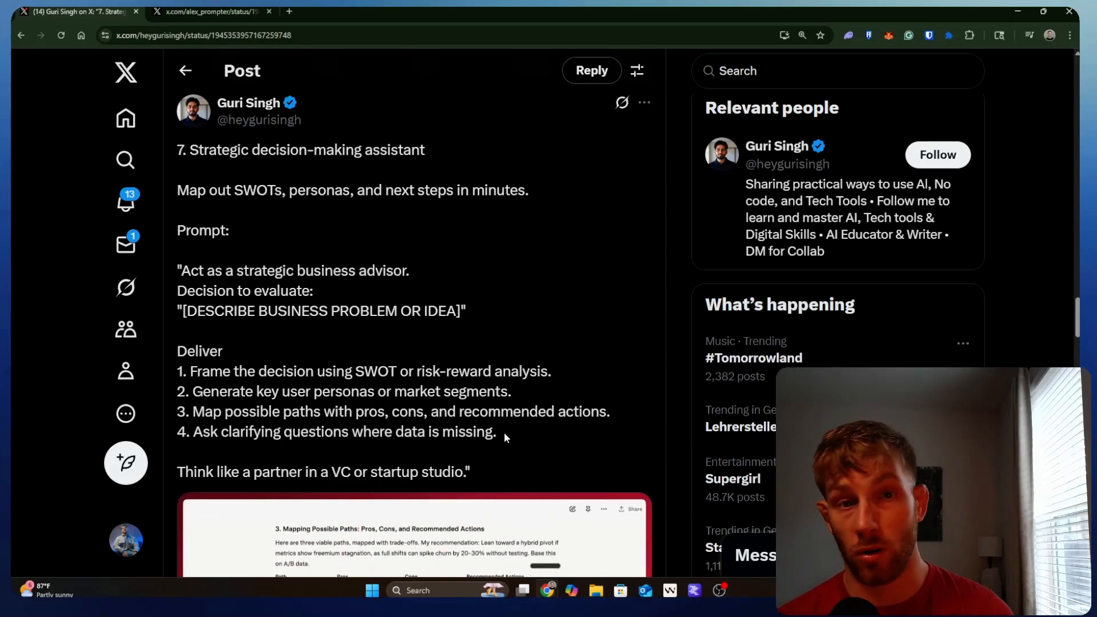
Highlight tip 8's title 'Write long-form reports and whitepapers', then clear it.
scroll("down", 3)
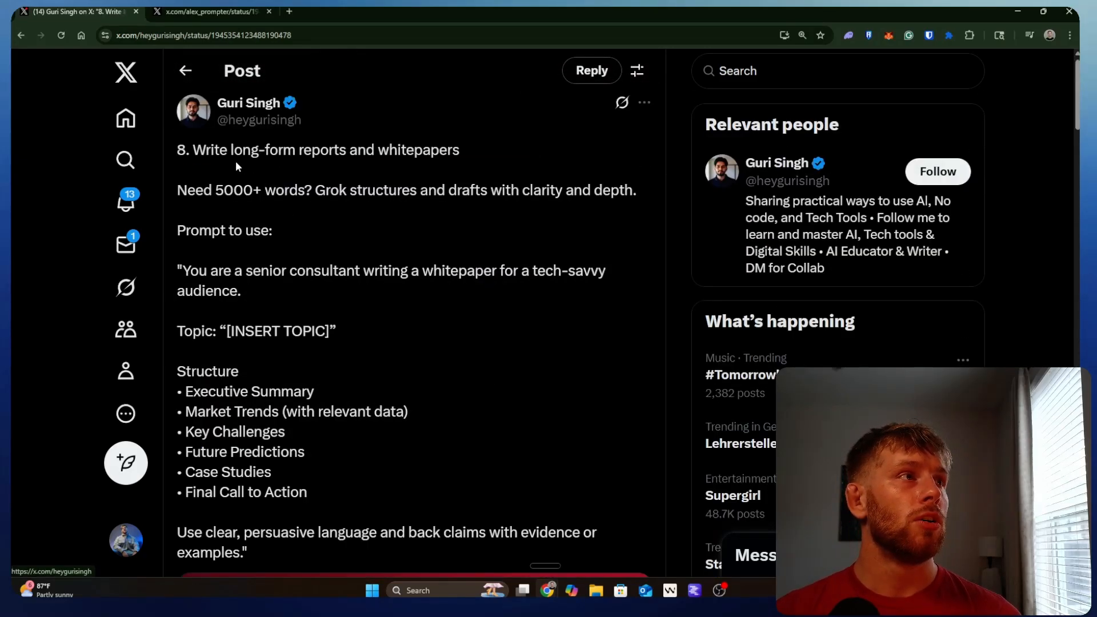
left_click_drag(194, 150, 460, 150)
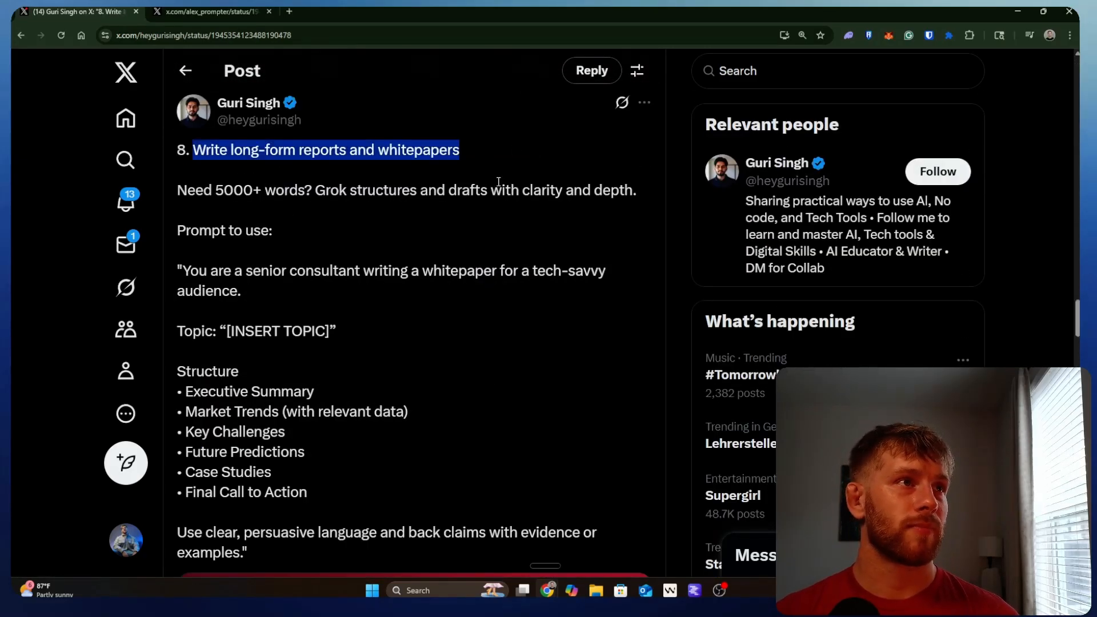
left_click(395, 325)
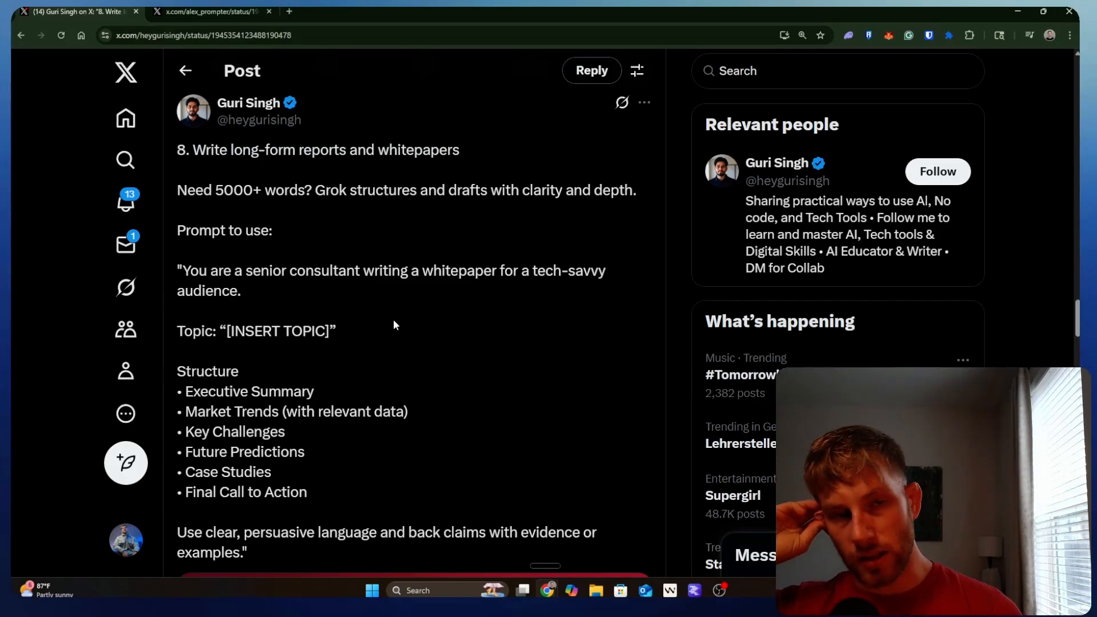
scroll("down", 3)
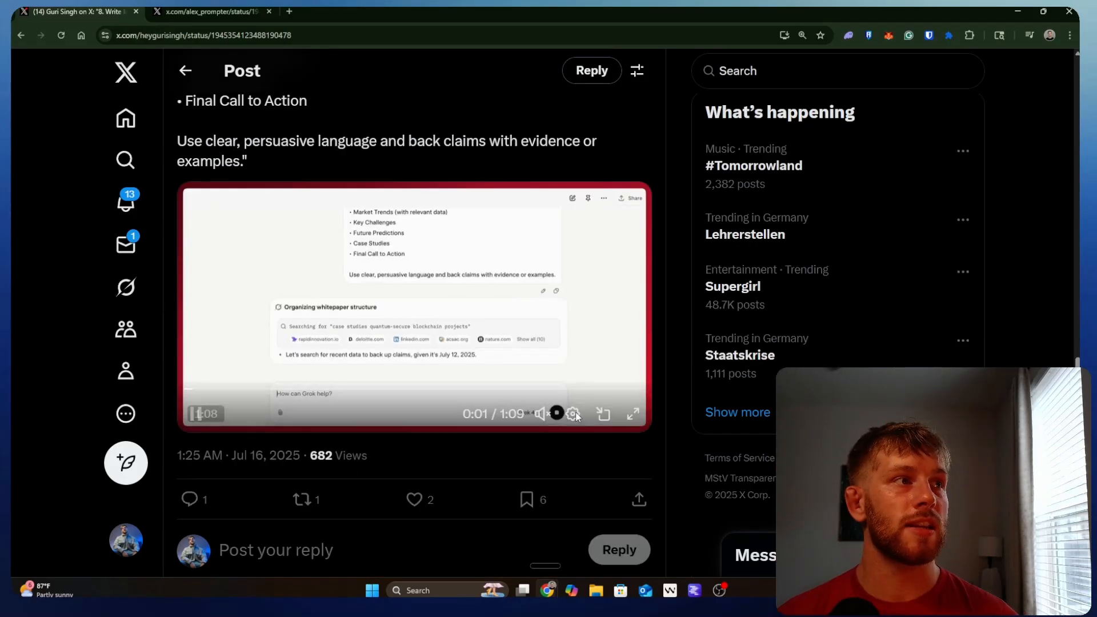
scroll("up", 3)
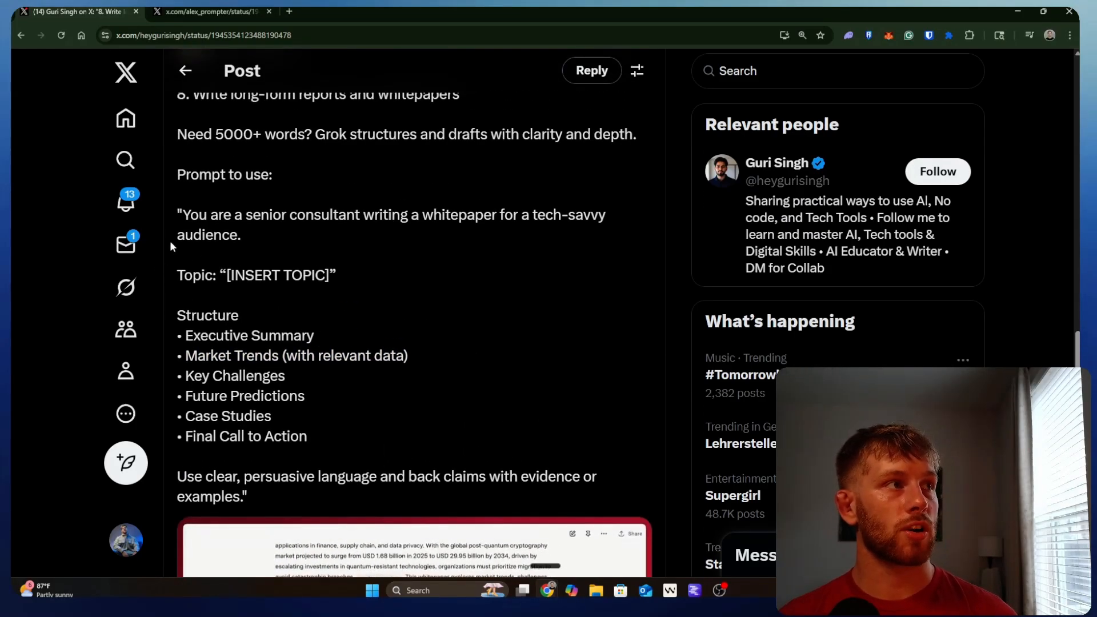
Highlight the entire whitepaper prompt twice, clearing the selection each time.
left_click_drag(179, 215, 250, 497)
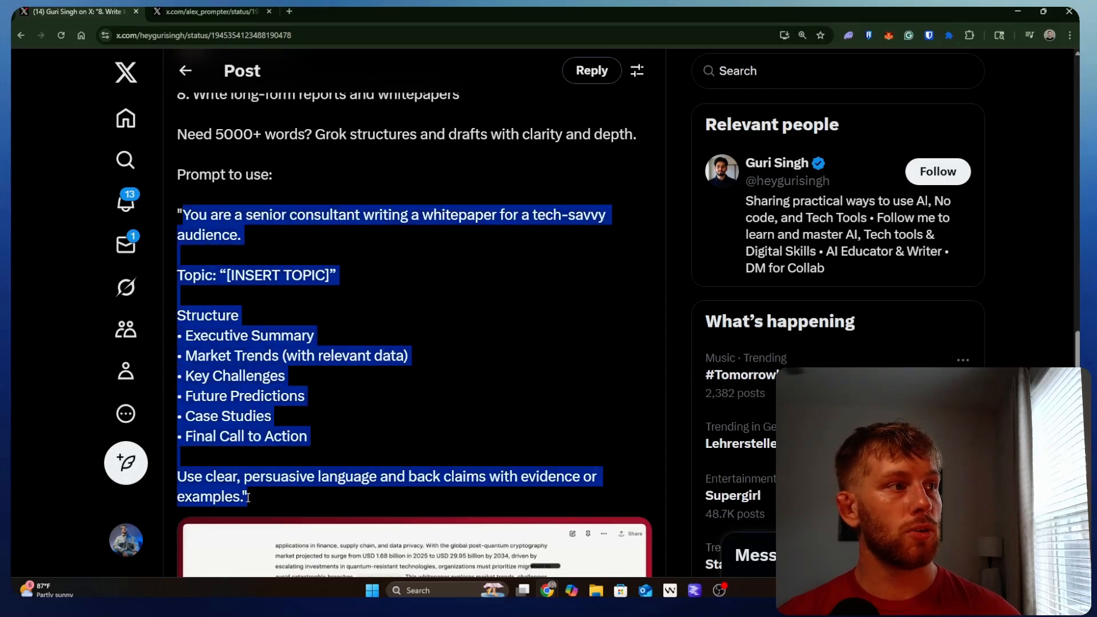
left_click(283, 500)
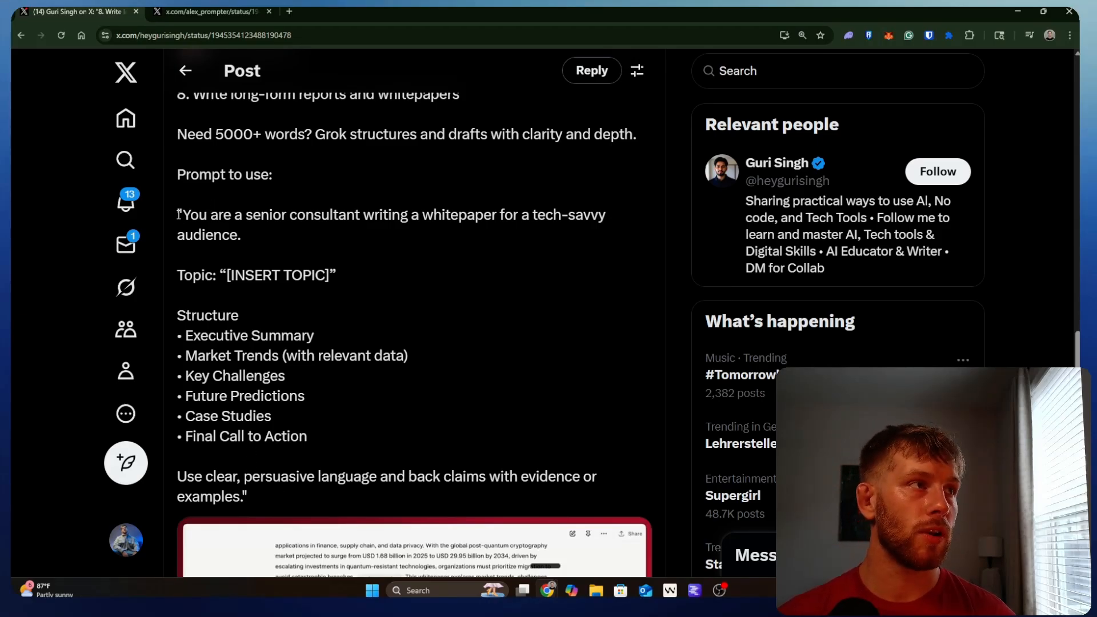
left_click_drag(178, 214, 247, 496)
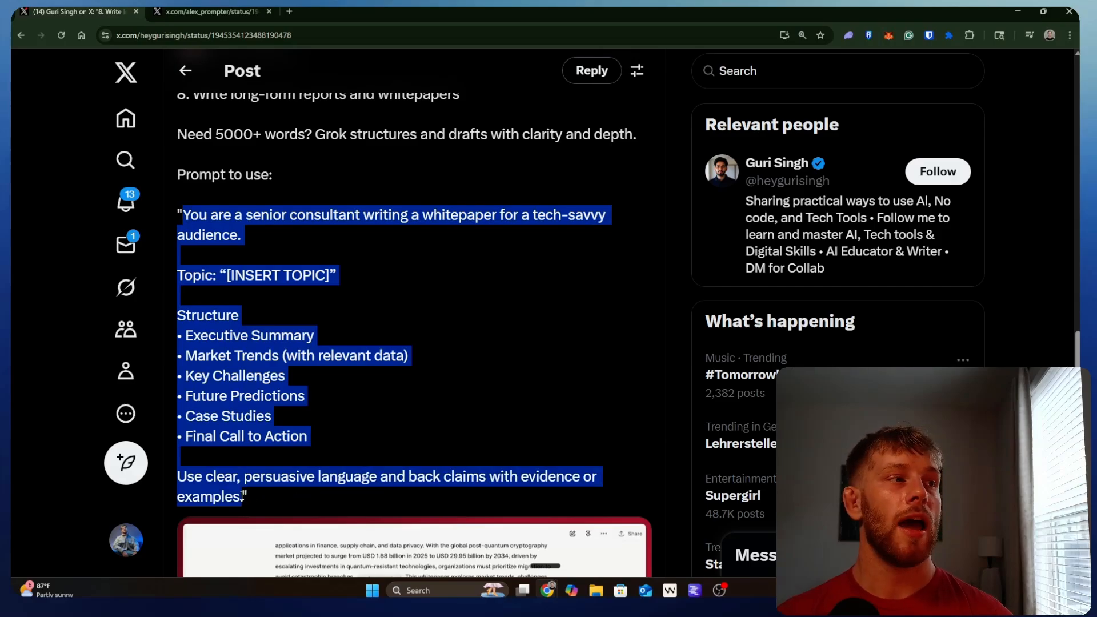
left_click(321, 506)
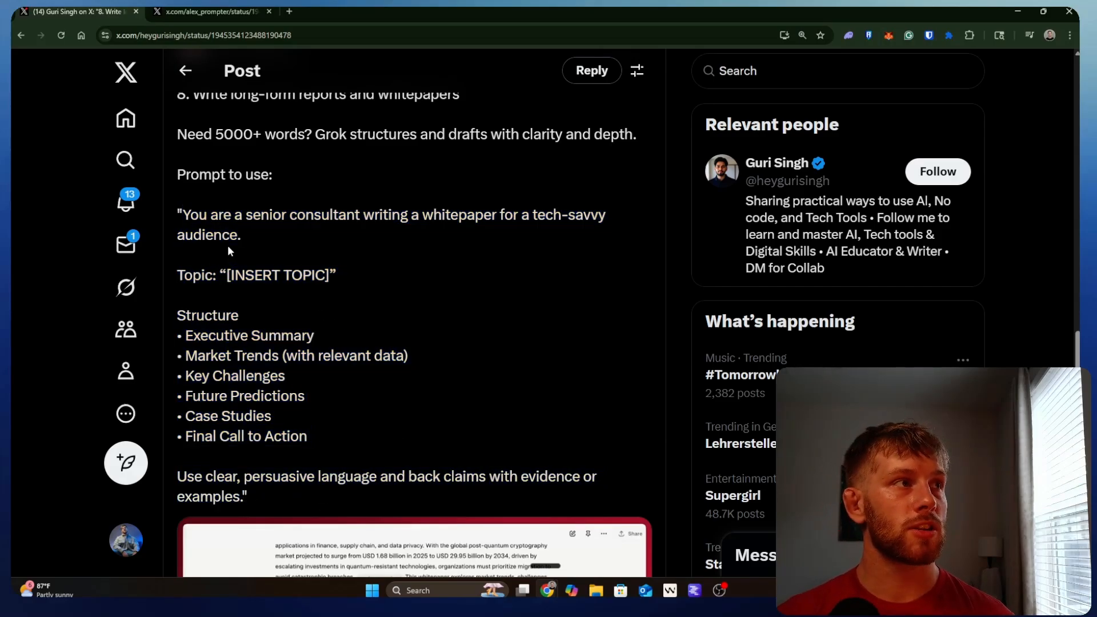
Highlight the prompt's opening role sentence and its closing persuasive-language line.
left_click_drag(184, 215, 241, 234)
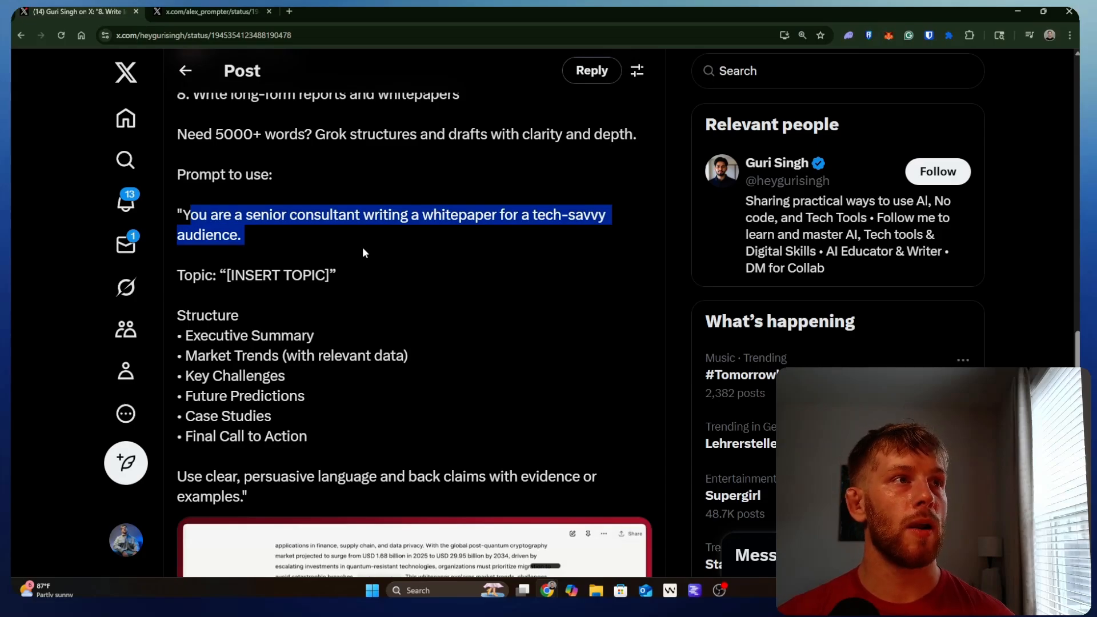
mouse_move(496, 253)
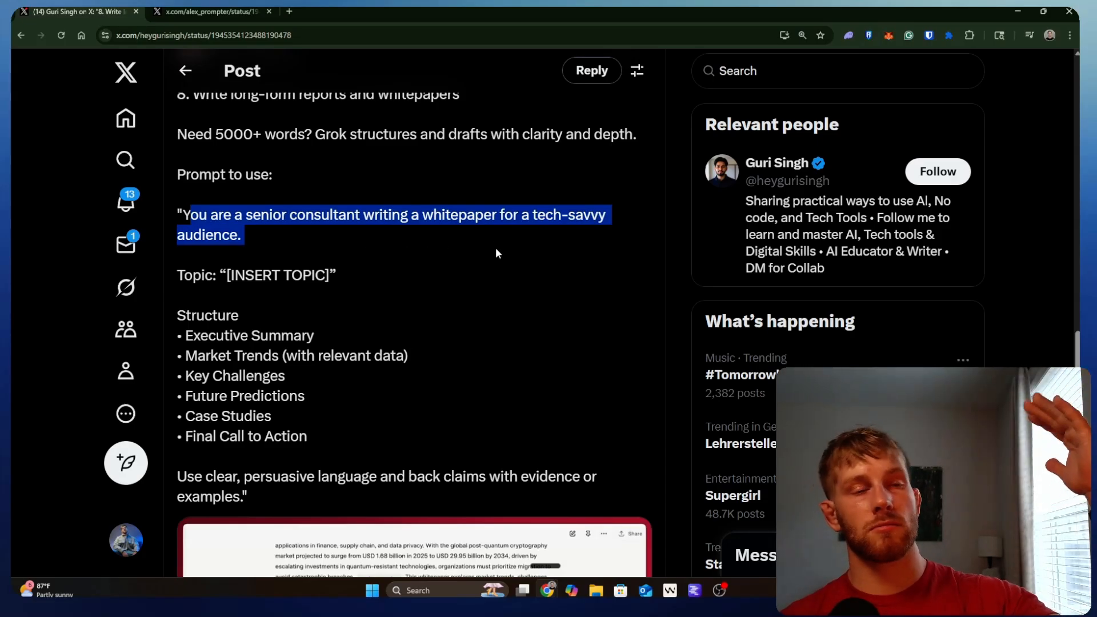
mouse_move(529, 253)
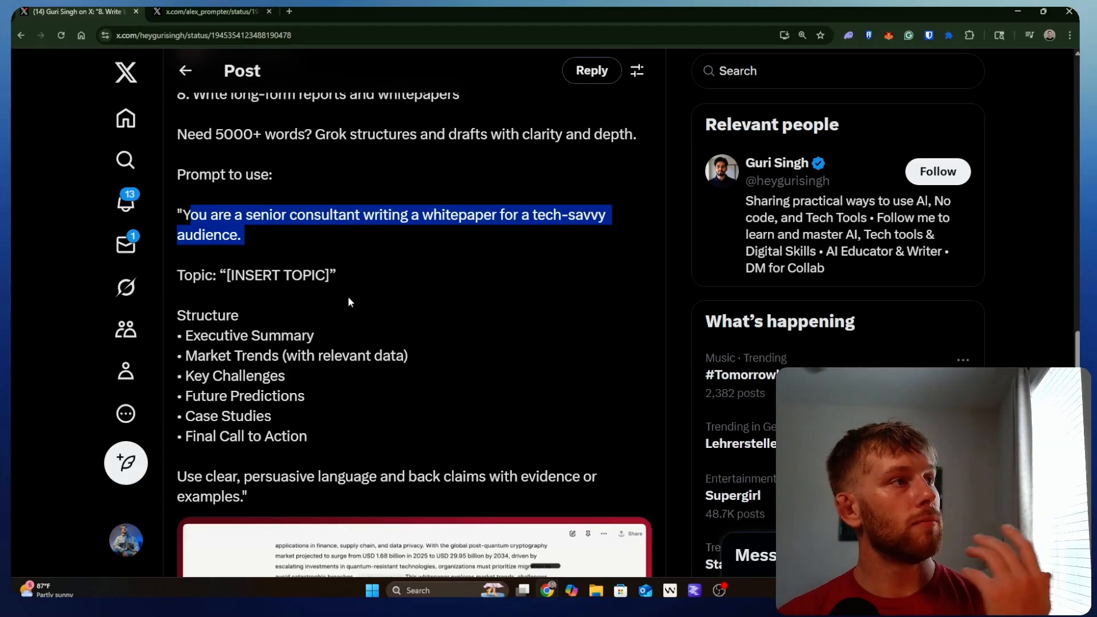
left_click_drag(177, 315, 306, 436)
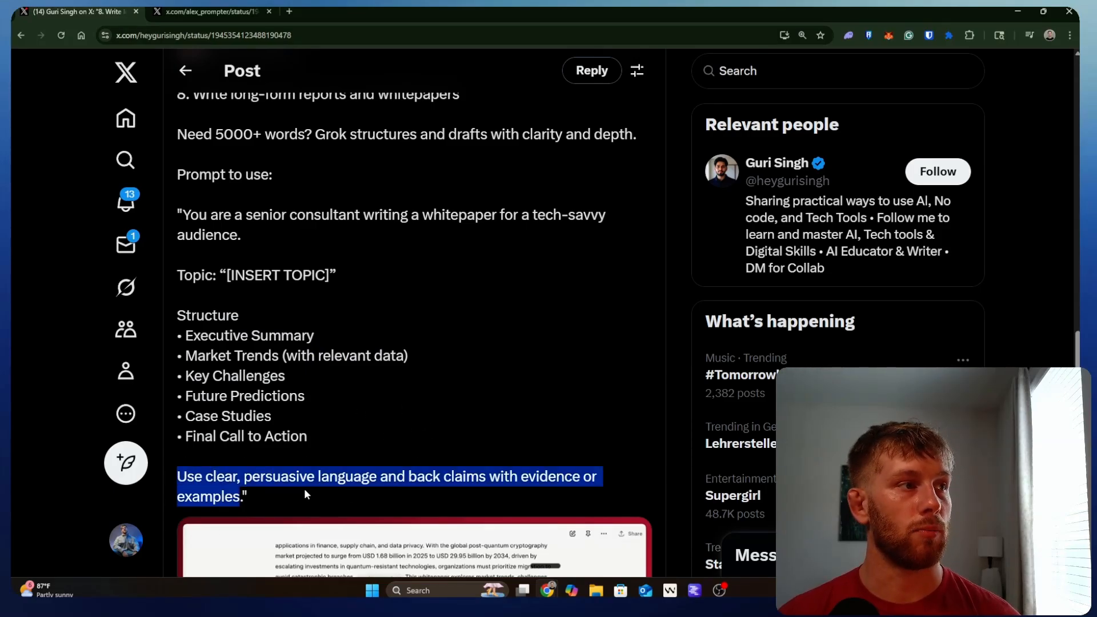
scroll("down", 3)
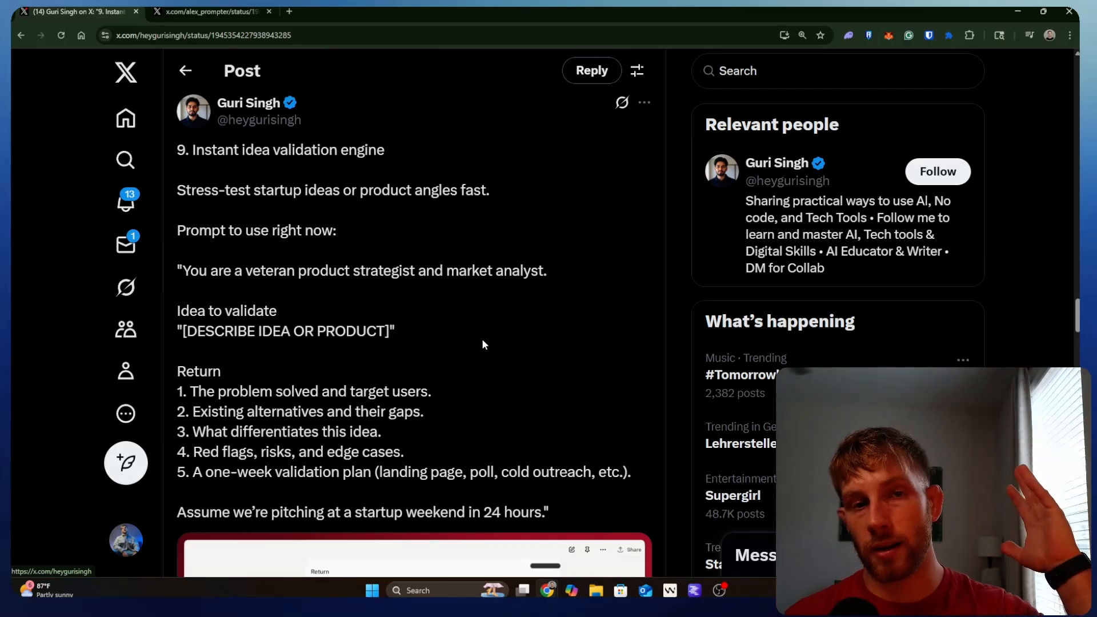
mouse_move(455, 399)
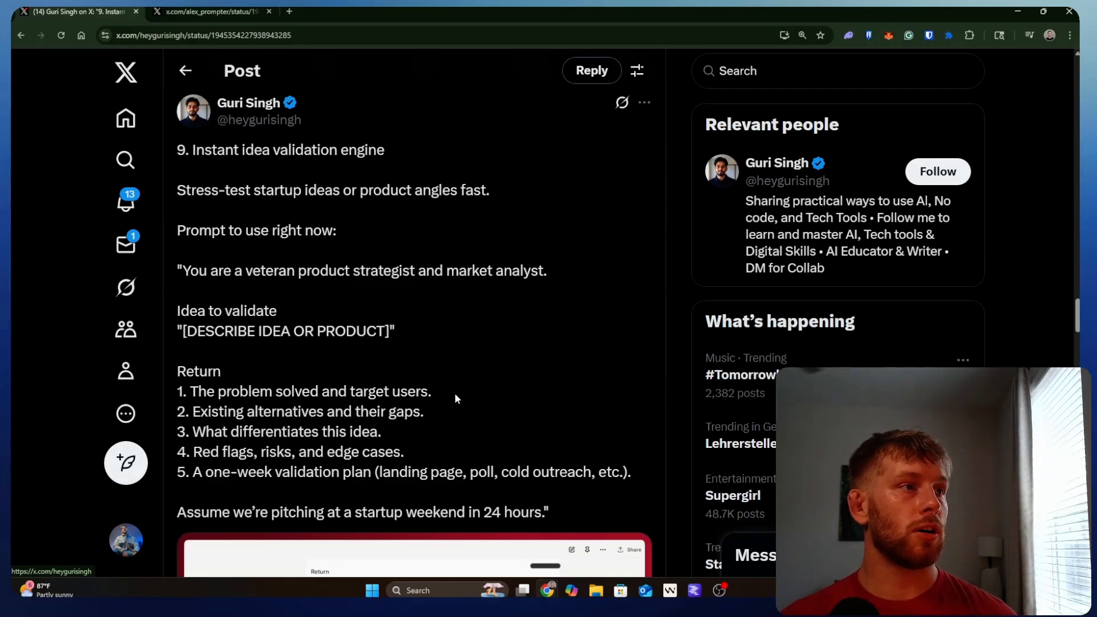
Highlight lines of tip 9's product-strategist prompt, ending at the 24-hour startup-weekend pitch.
left_click_drag(273, 411, 423, 411)
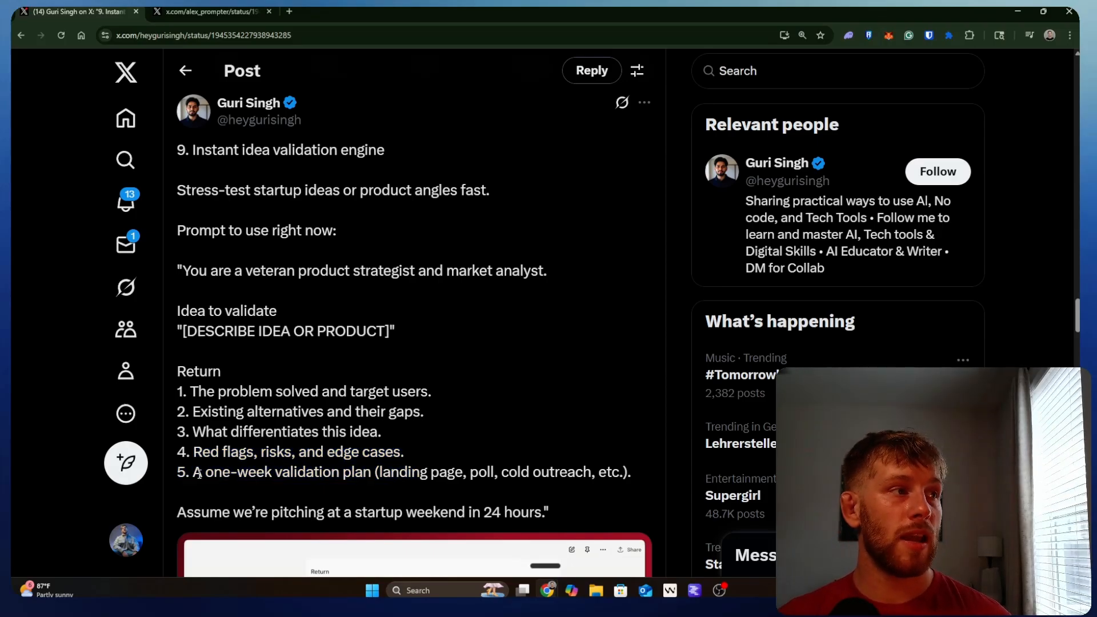
left_click_drag(195, 472, 630, 471)
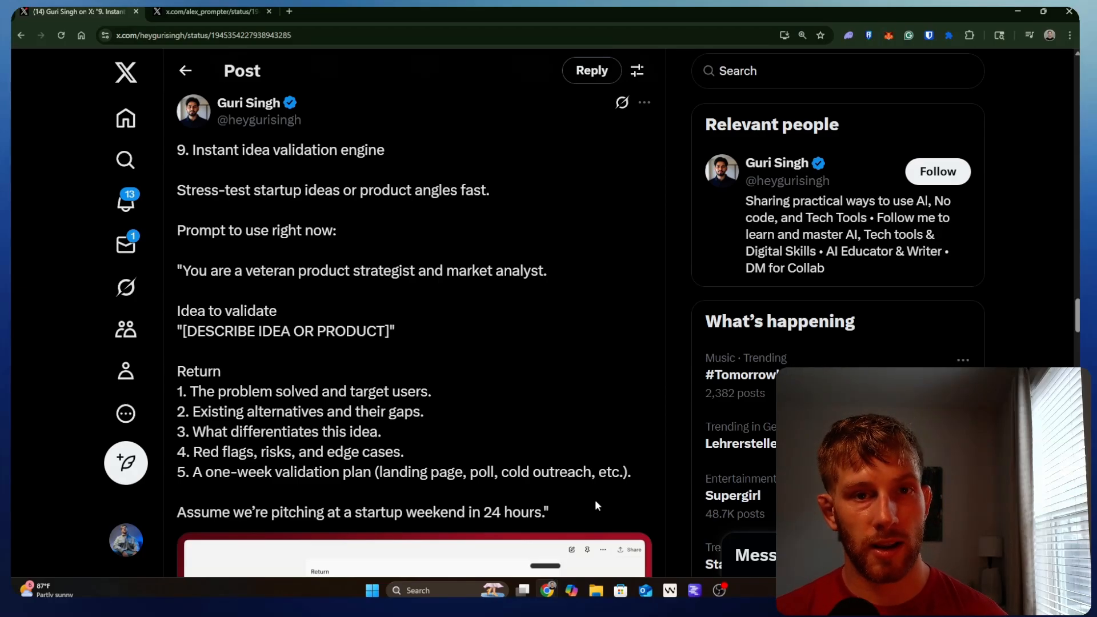
Highlight tip 10's report-summary prompt and its Format heading, then reach the closing post.
scroll("down", 3)
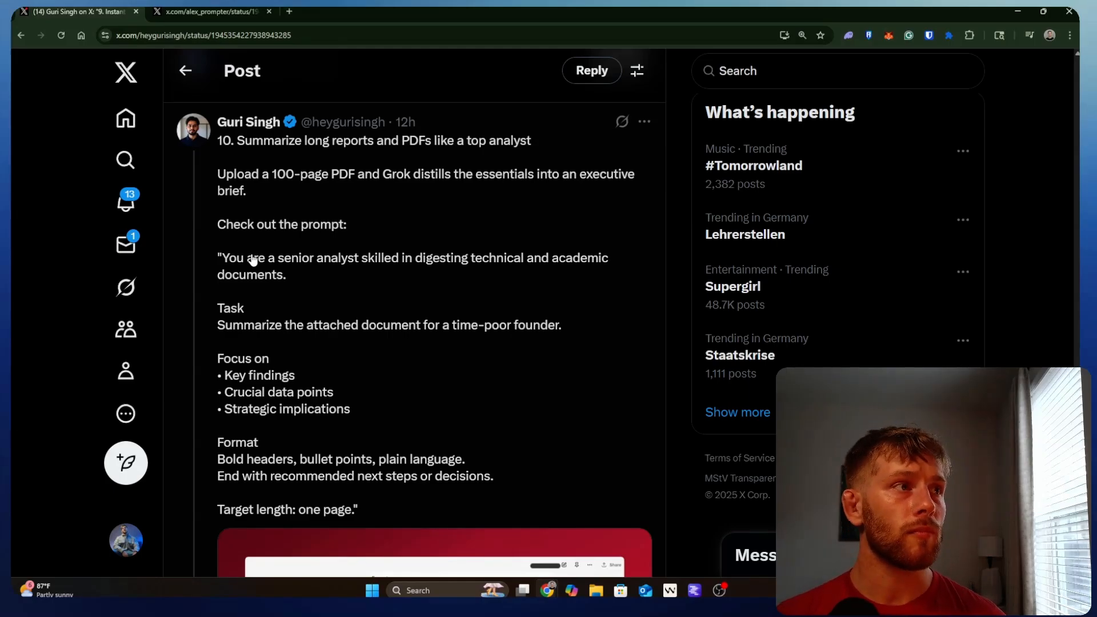
left_click_drag(217, 257, 357, 509)
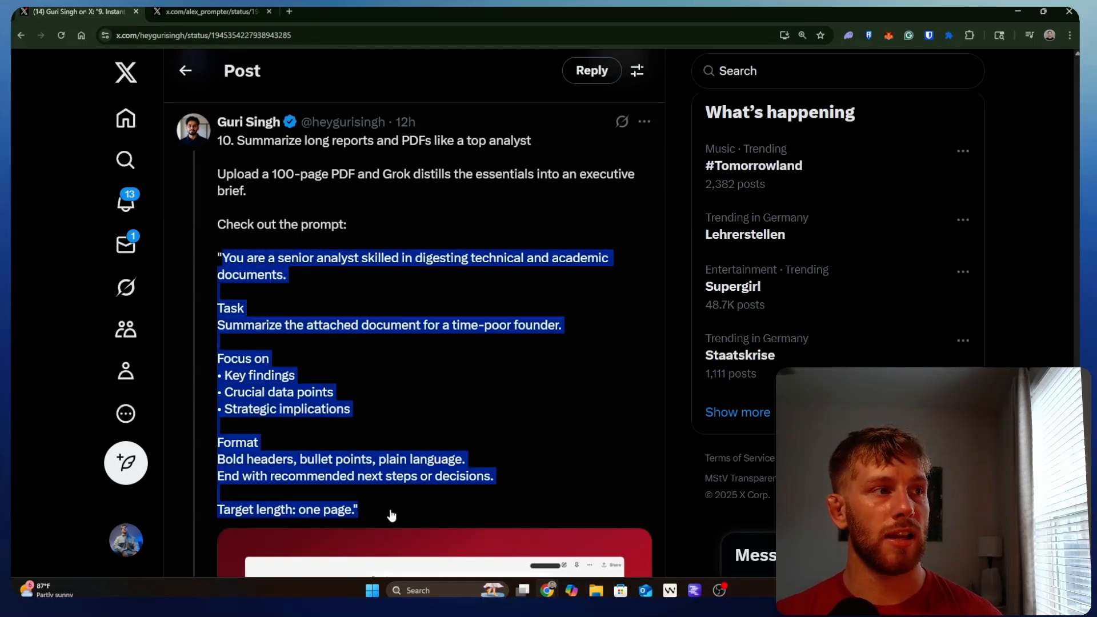
mouse_move(397, 276)
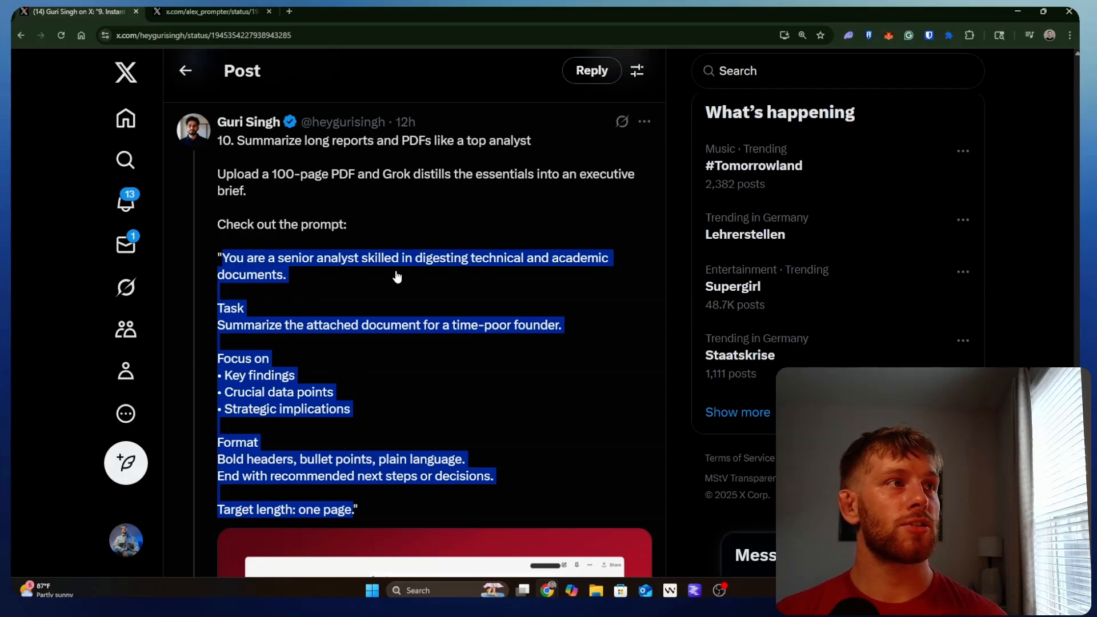
left_click(231, 300)
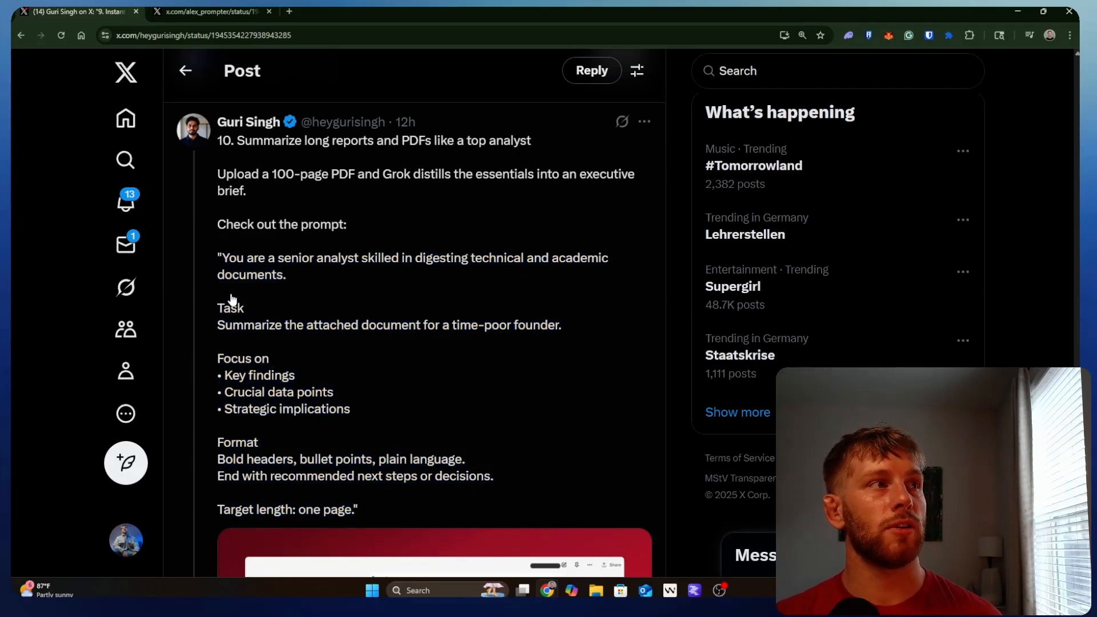
mouse_move(224, 350)
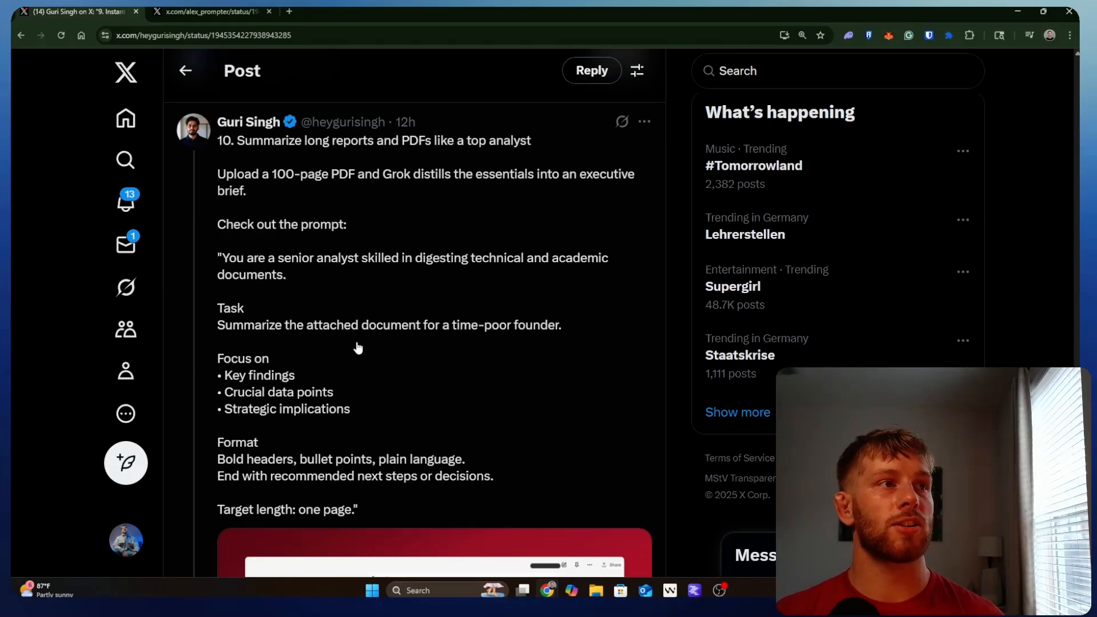
mouse_move(468, 346)
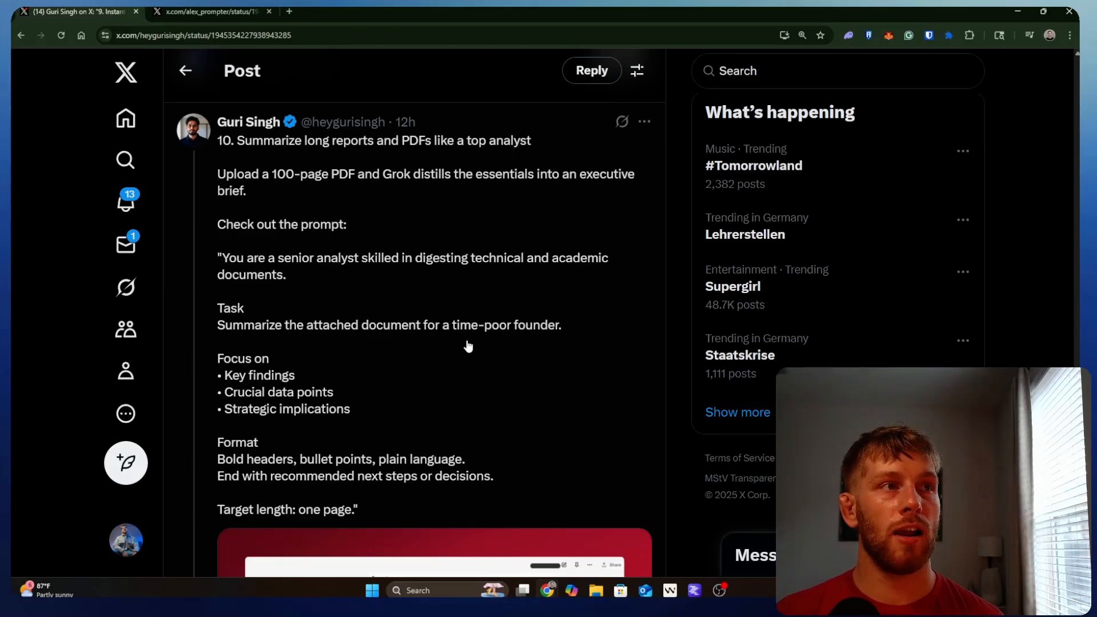
mouse_move(656, 378)
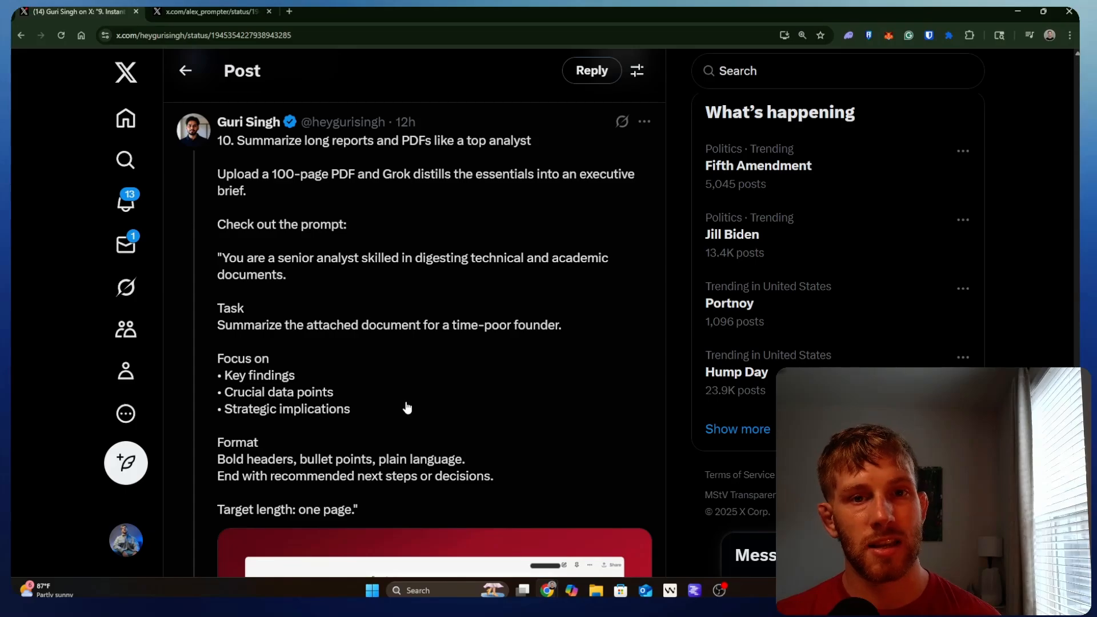
left_click_drag(217, 442, 493, 476)
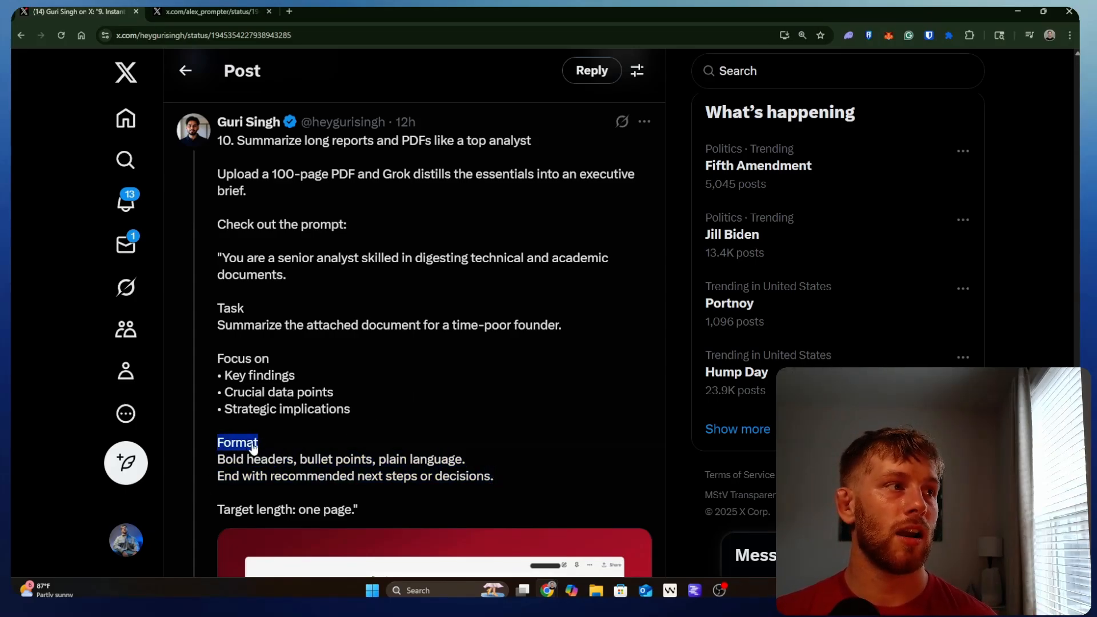
mouse_move(395, 446)
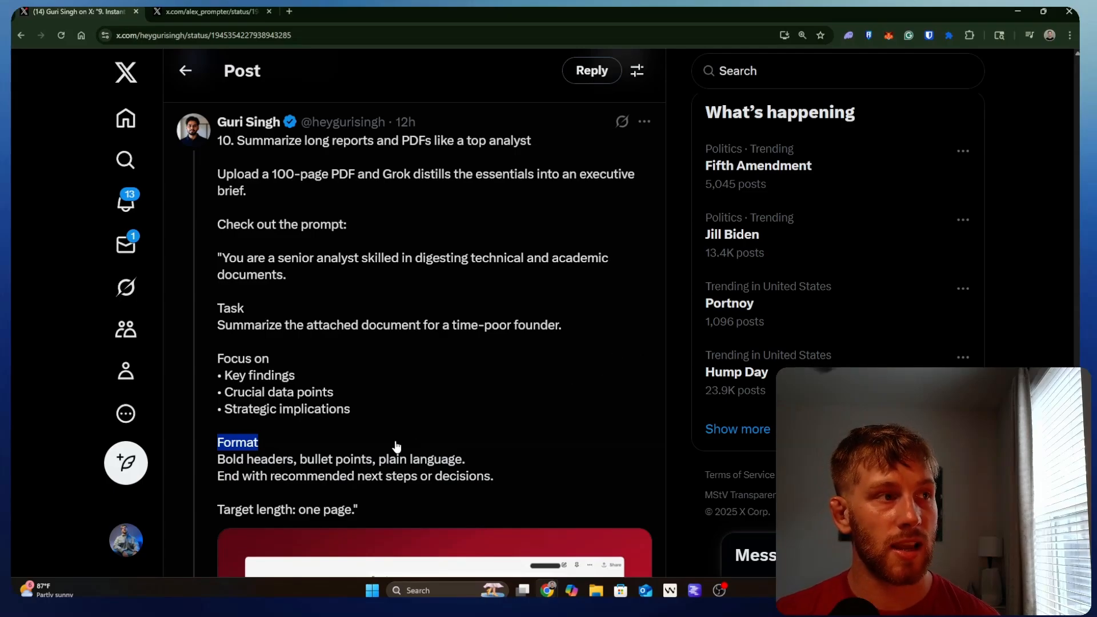
mouse_move(529, 464)
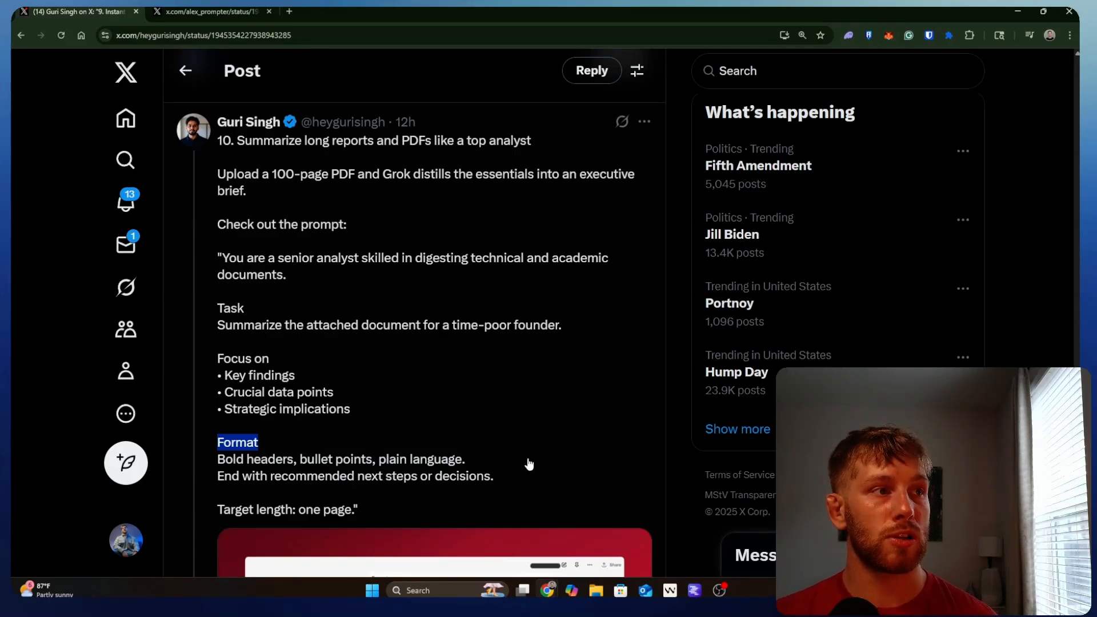
mouse_move(321, 493)
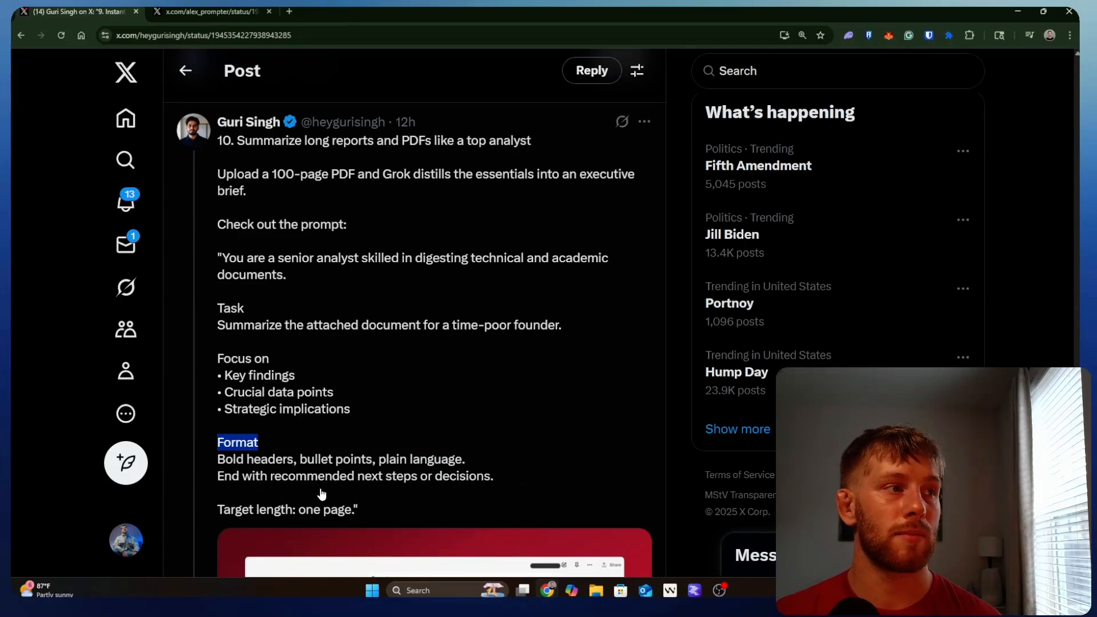
scroll("down", 3)
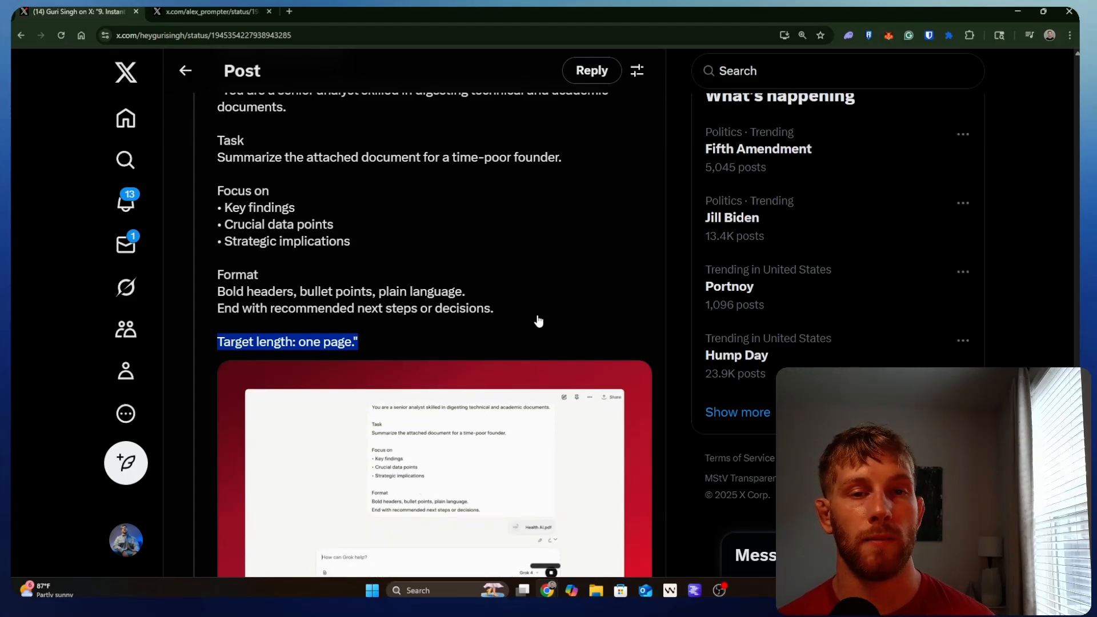
scroll("down", 3)
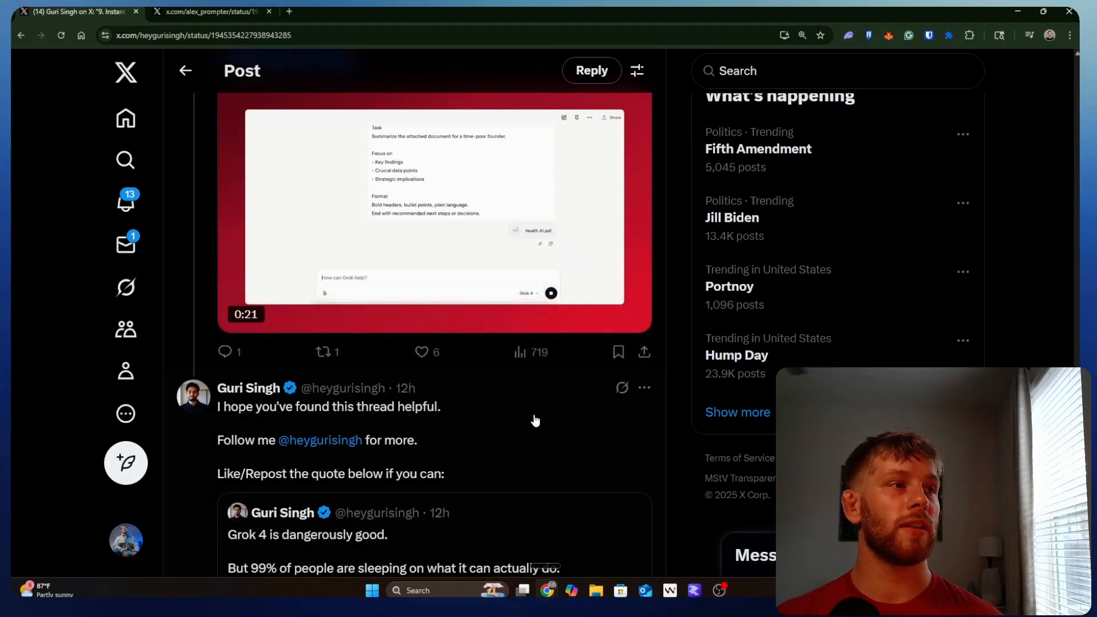